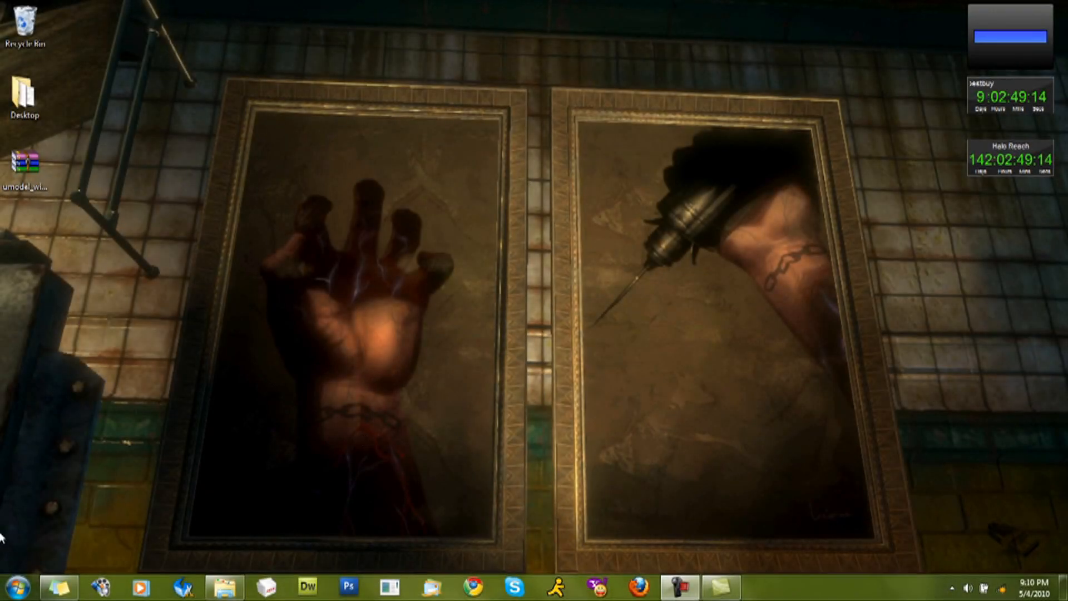
From Start > Computer, browse into C:\Program Files (x86).
left_click(14, 586)
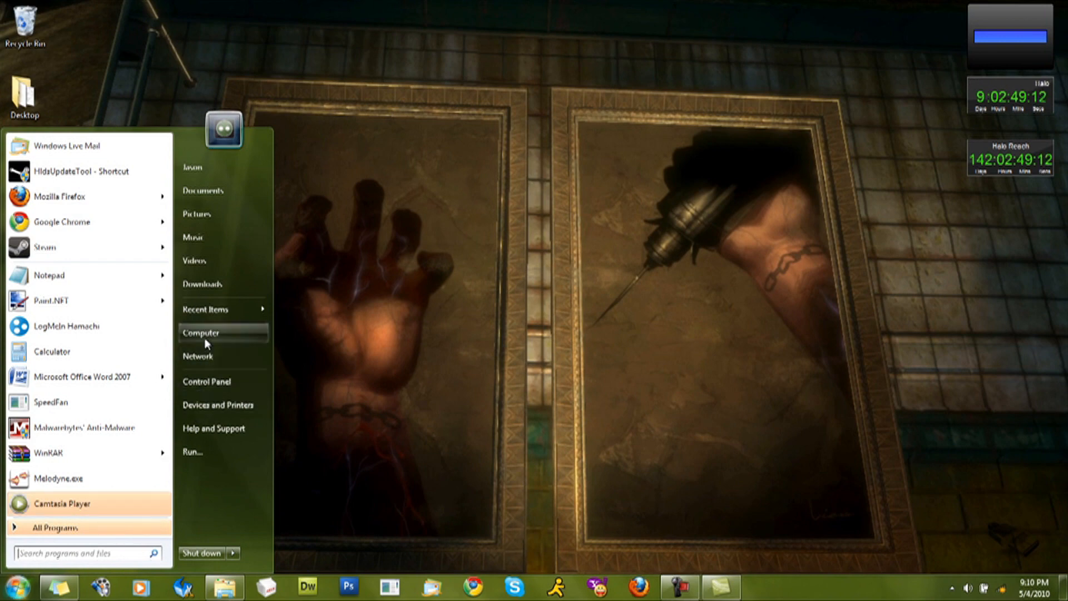
left_click(201, 332)
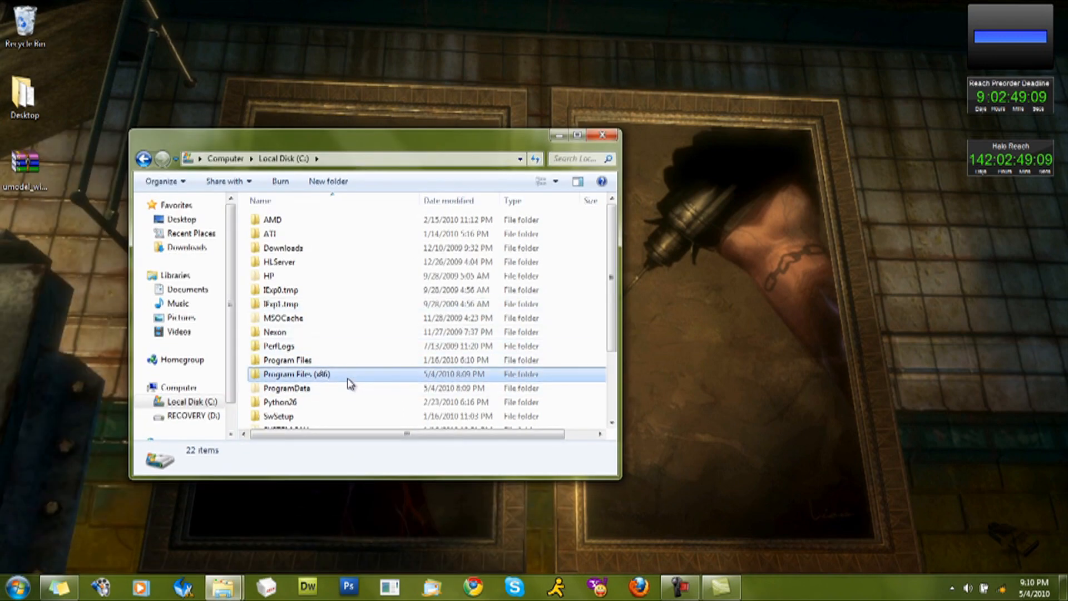
double_click(293, 374)
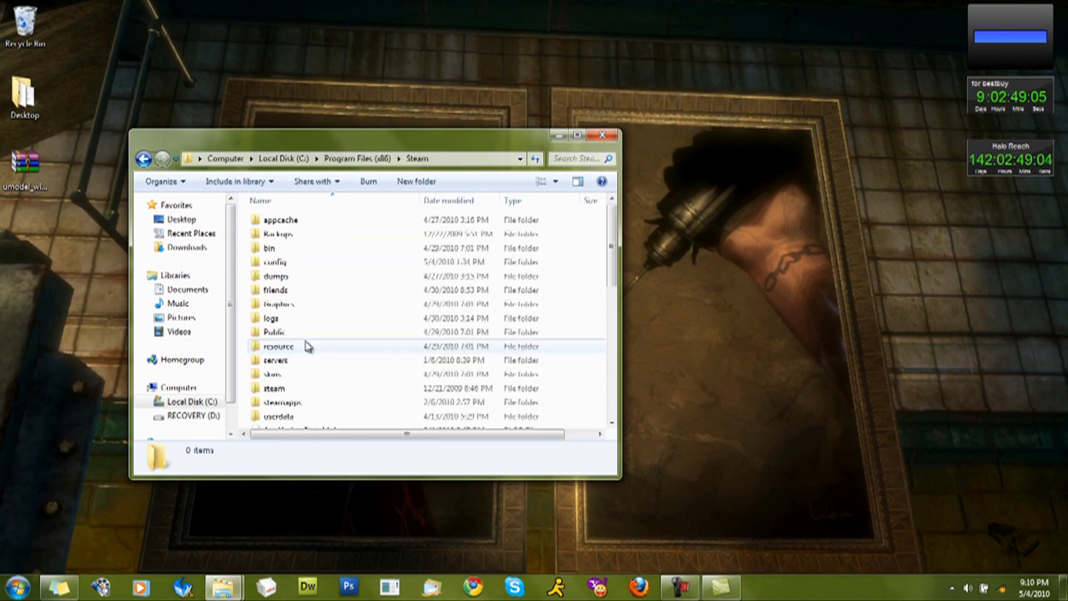
scroll("down", 3)
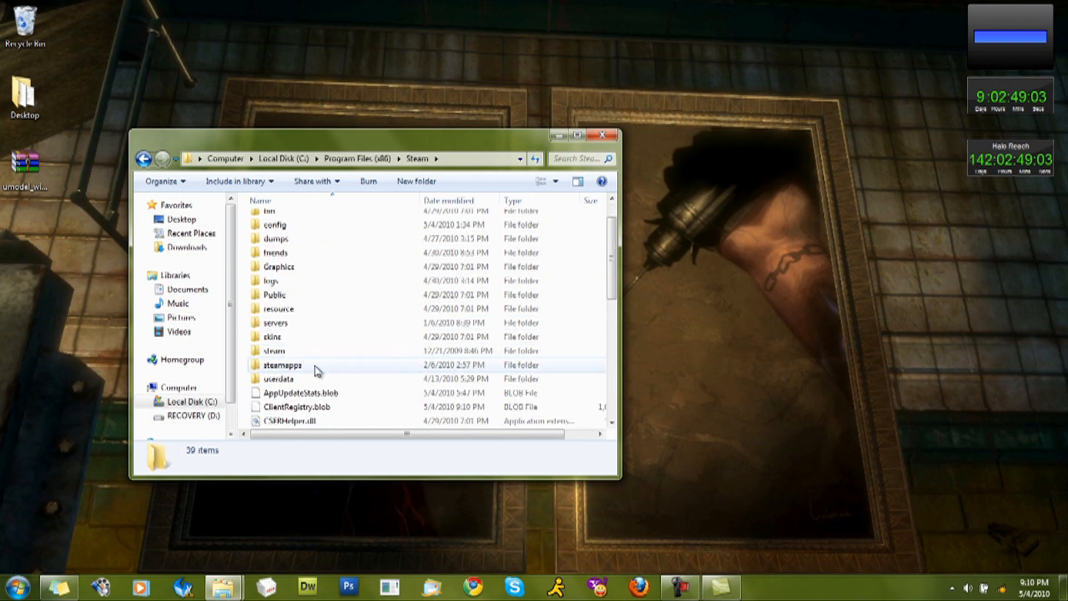
Continue into Steam\steamapps\common, peek into the bioshock folder and return to common.
double_click(281, 365)
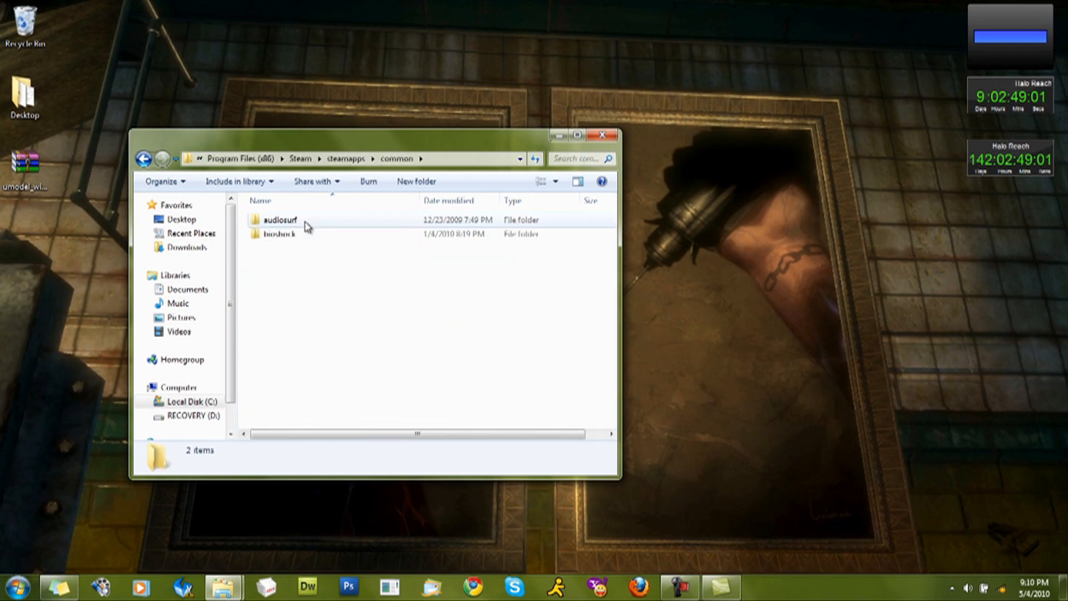
double_click(278, 233)
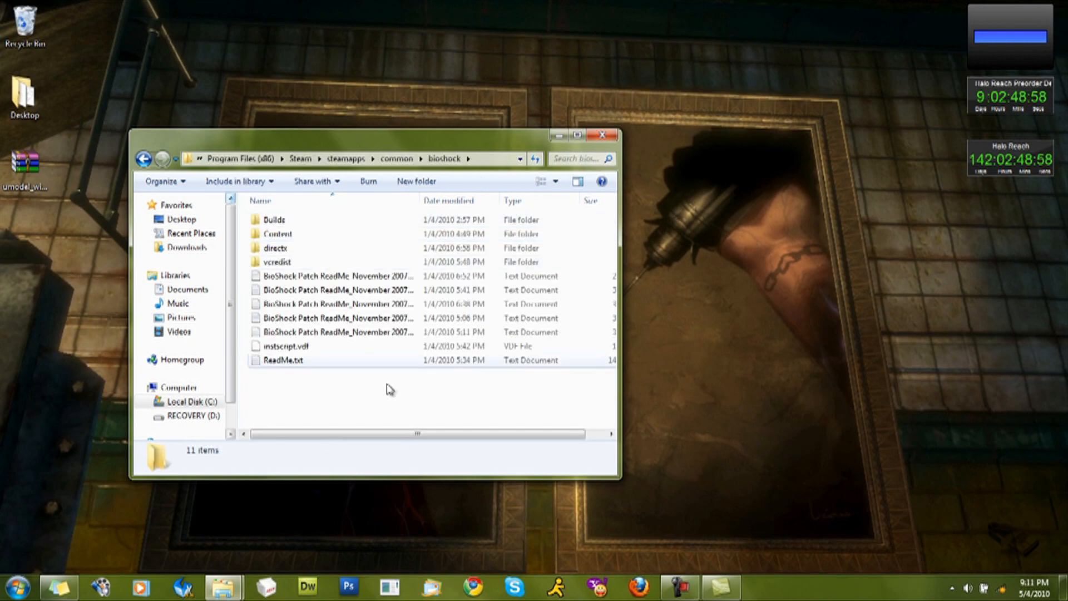
left_click(144, 158)
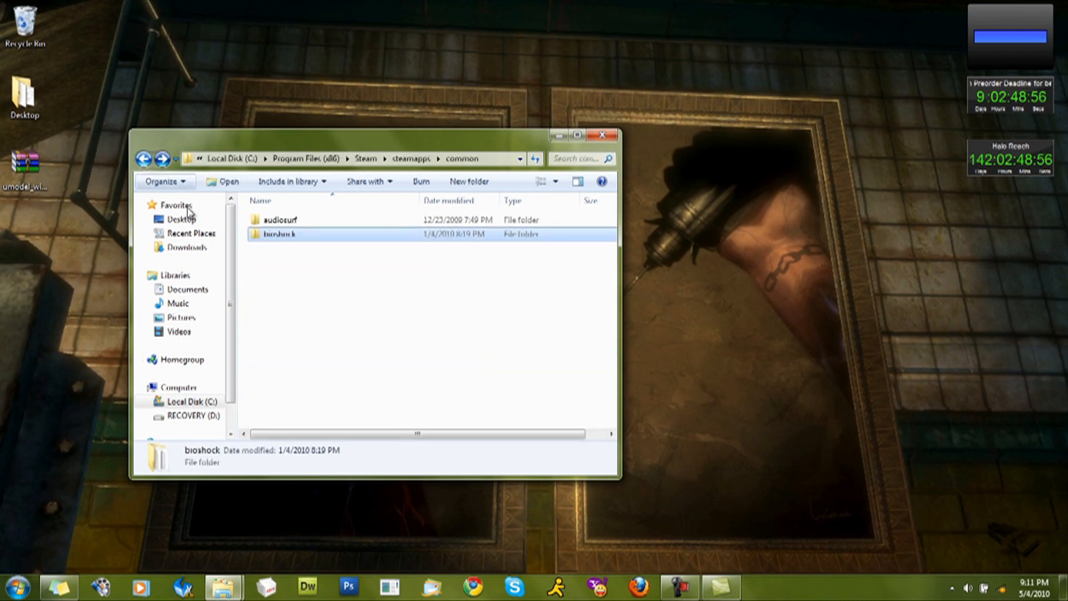
Copy the bioshock folder to the Desktop, checking the copy progress details while it runs.
right_click(281, 233)
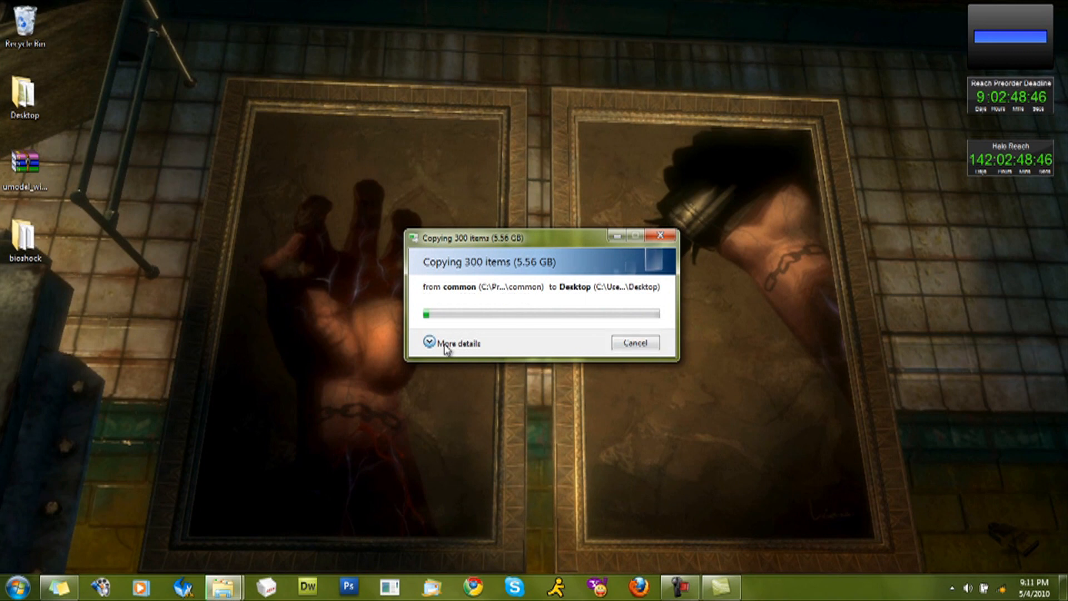
left_click(459, 342)
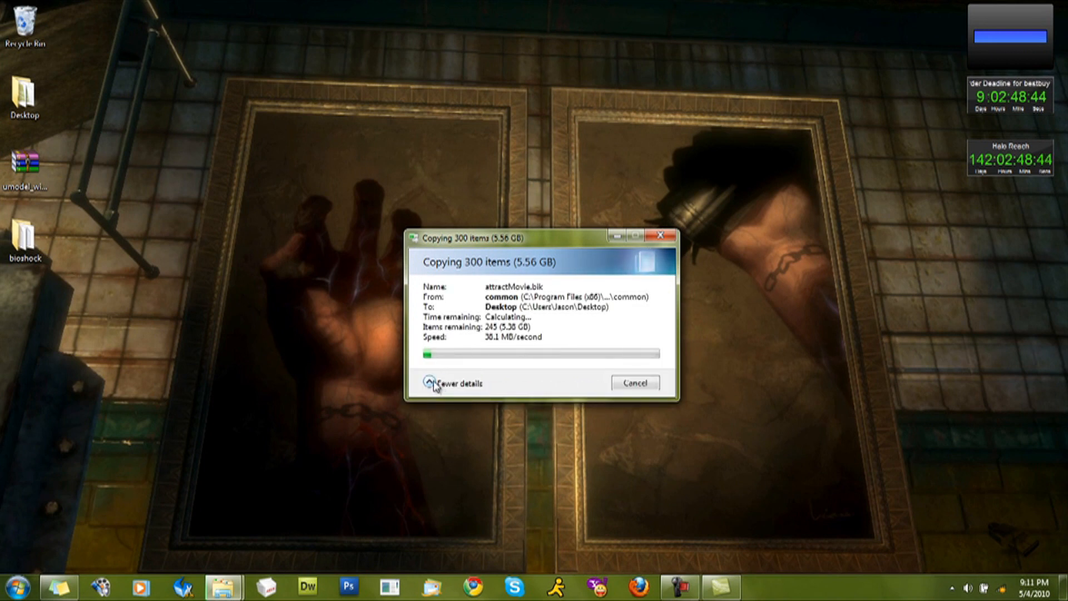
left_click(452, 383)
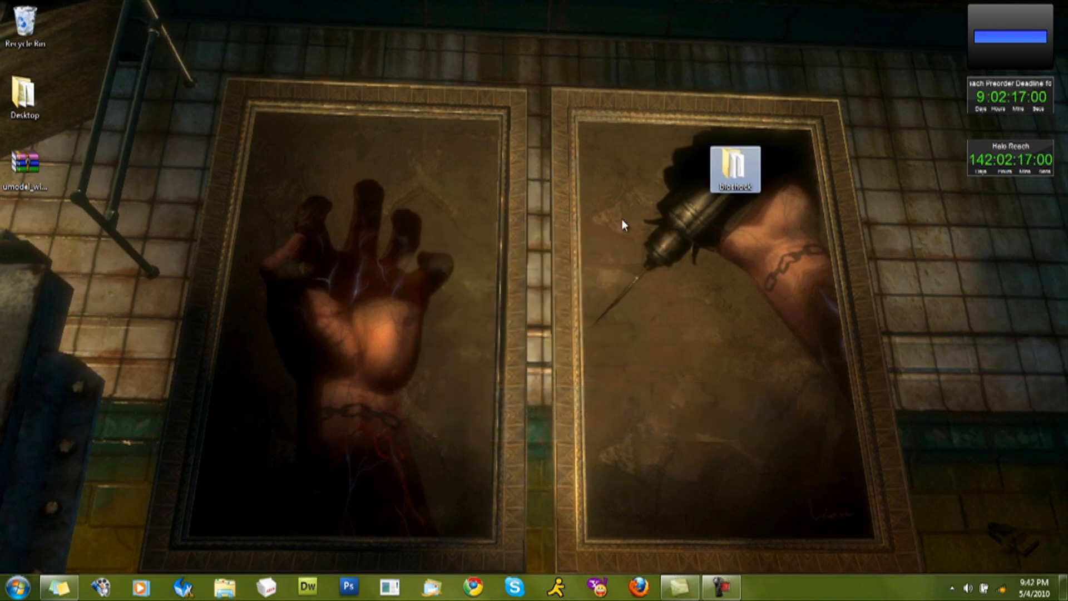
Show the desktop bioshock copy and a second window on Local Disk (C:) with Umodel side by side.
double_click(736, 168)
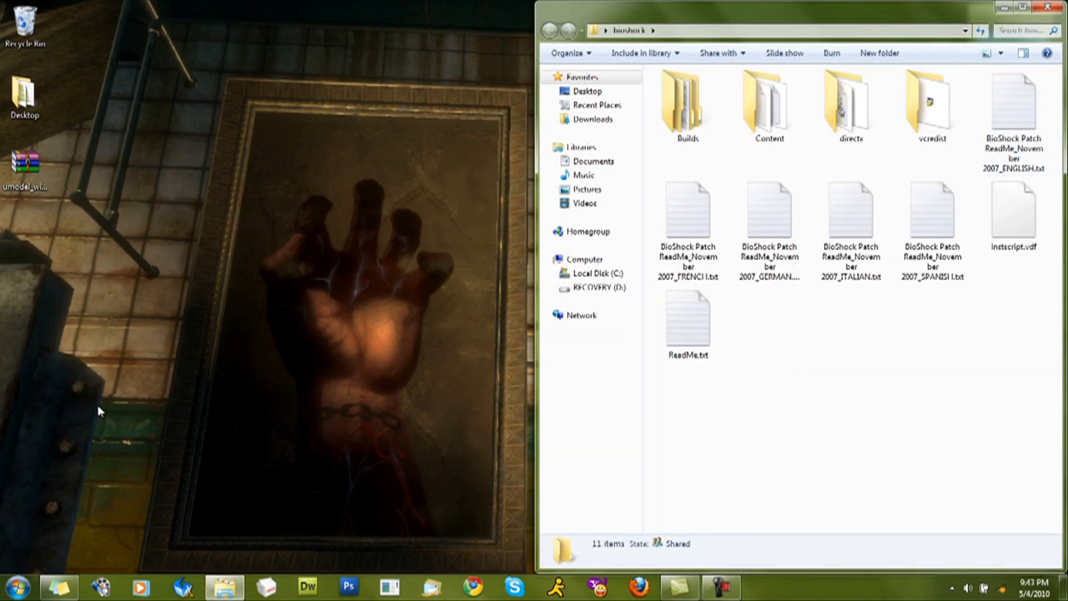
left_click(17, 585)
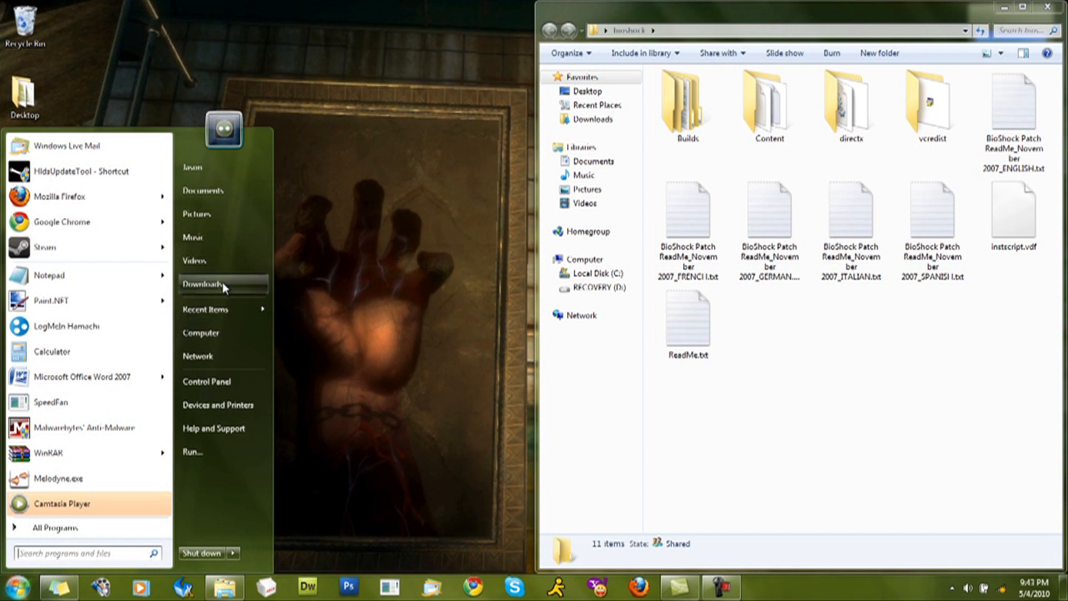
left_click(200, 332)
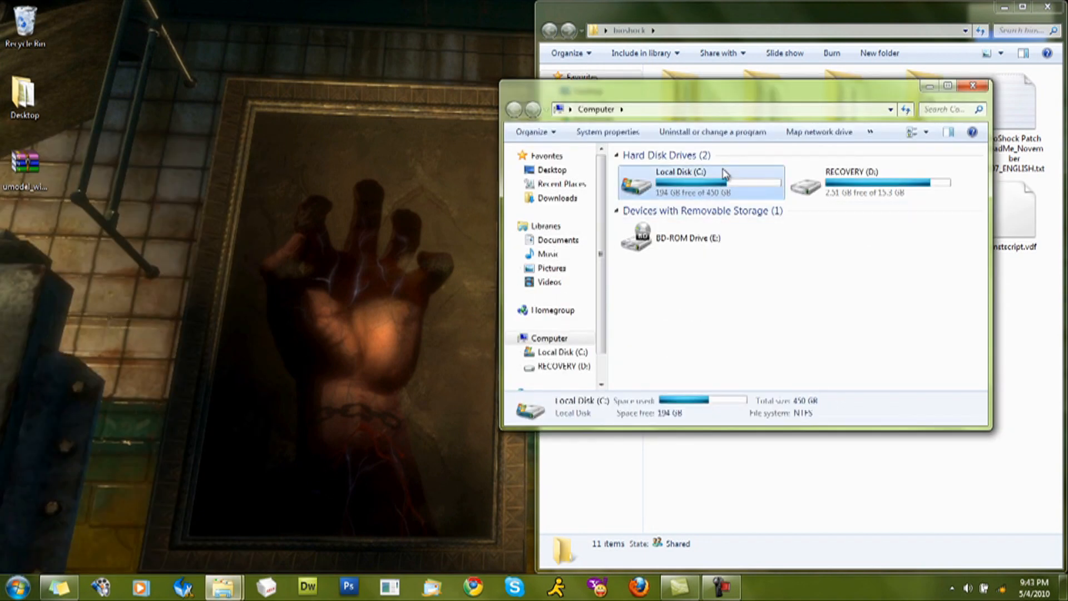
double_click(702, 181)
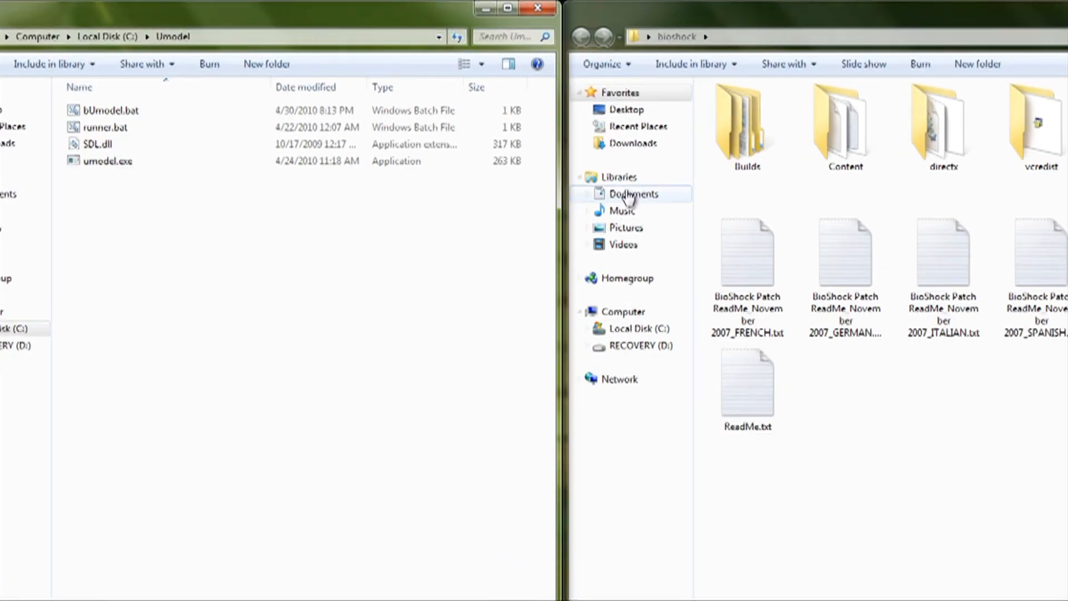
Copy Content\Maps\0-Lighthouse.bsm into the Umodel folder and return to Content.
double_click(844, 122)
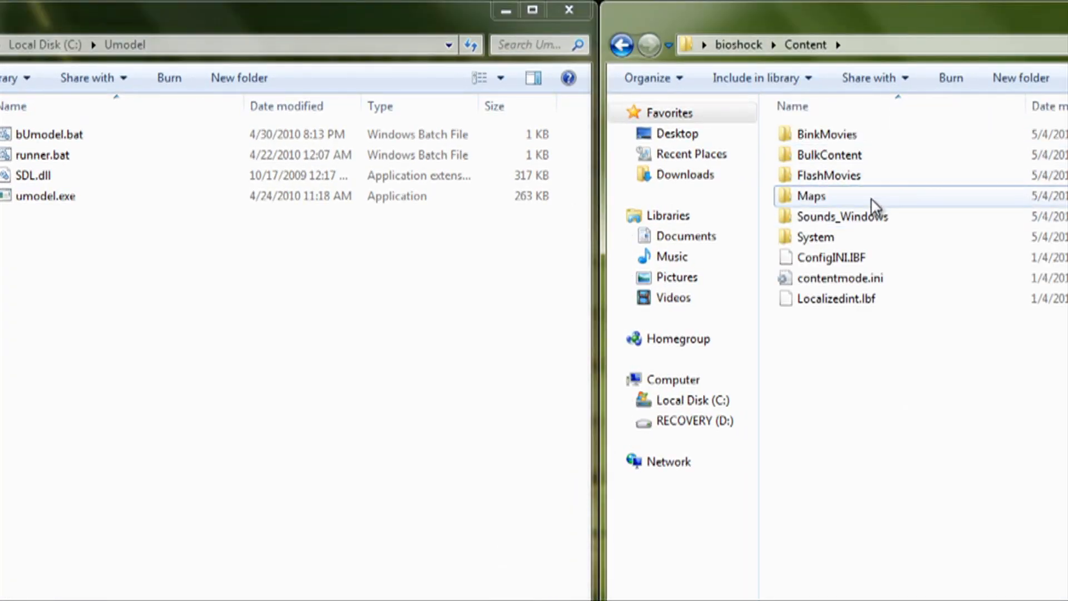
double_click(808, 196)
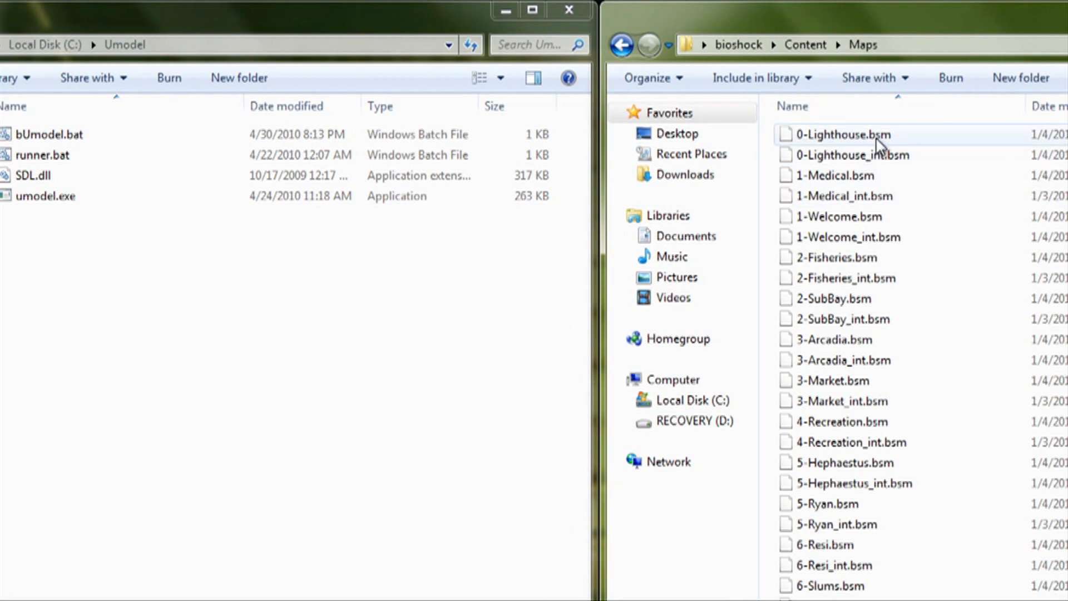
left_click(842, 134)
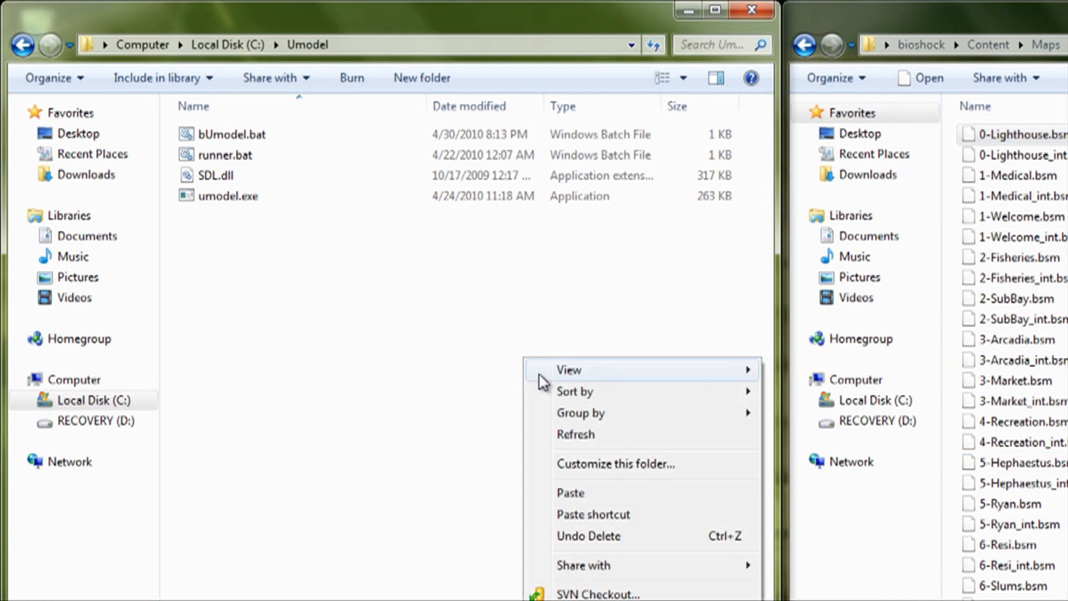
left_click(570, 492)
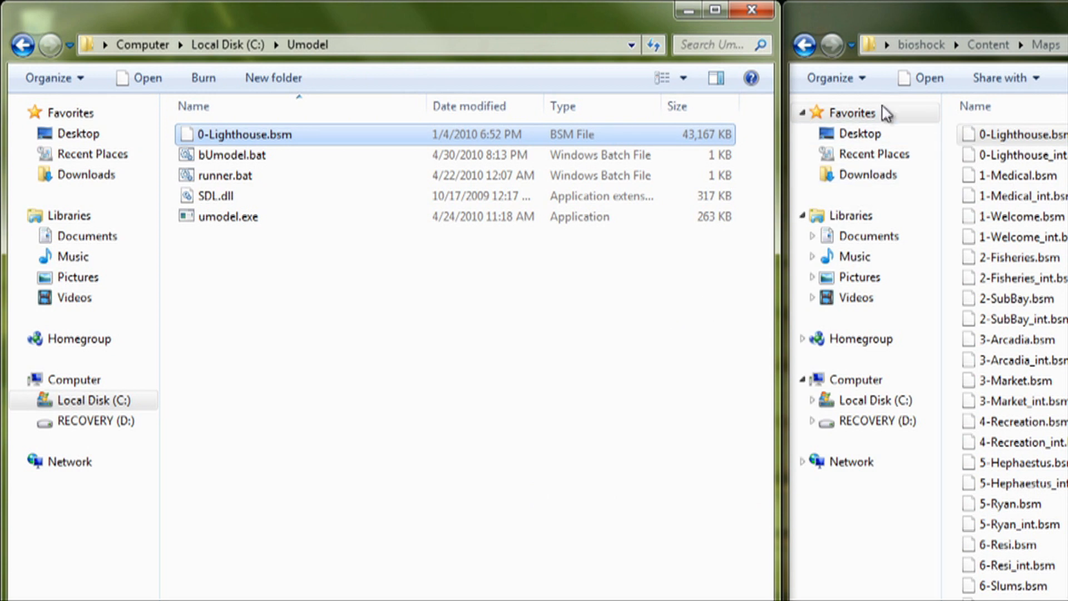
left_click(986, 45)
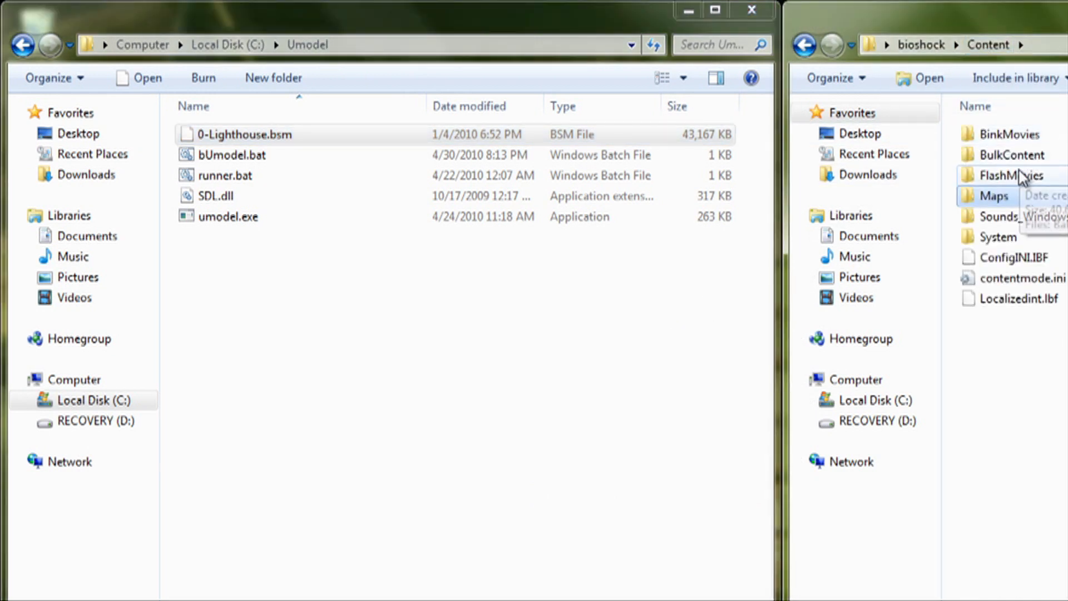
mouse_move(1021, 167)
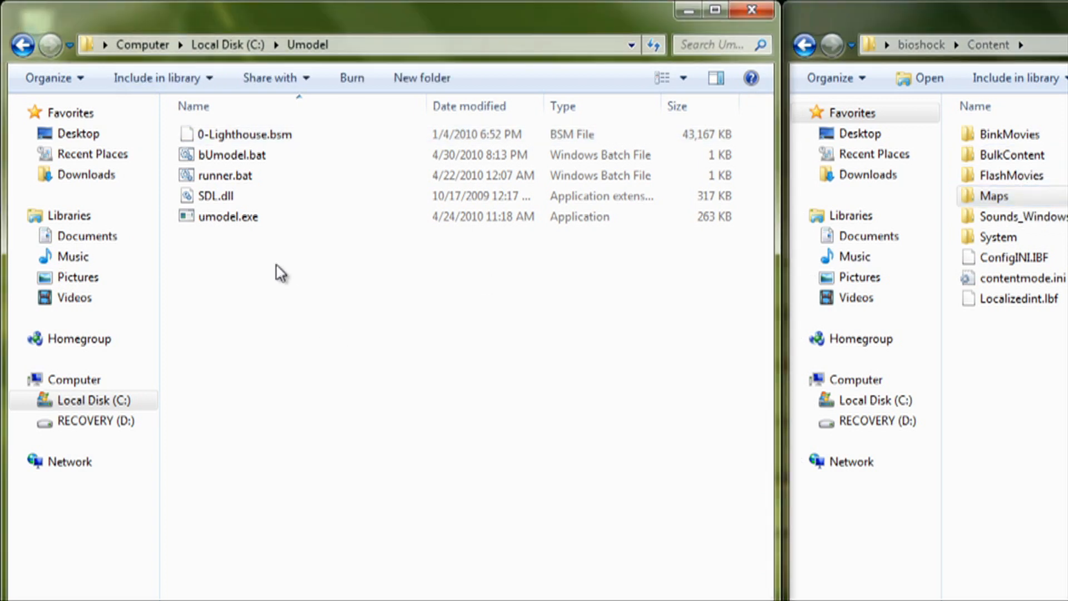
mouse_move(333, 343)
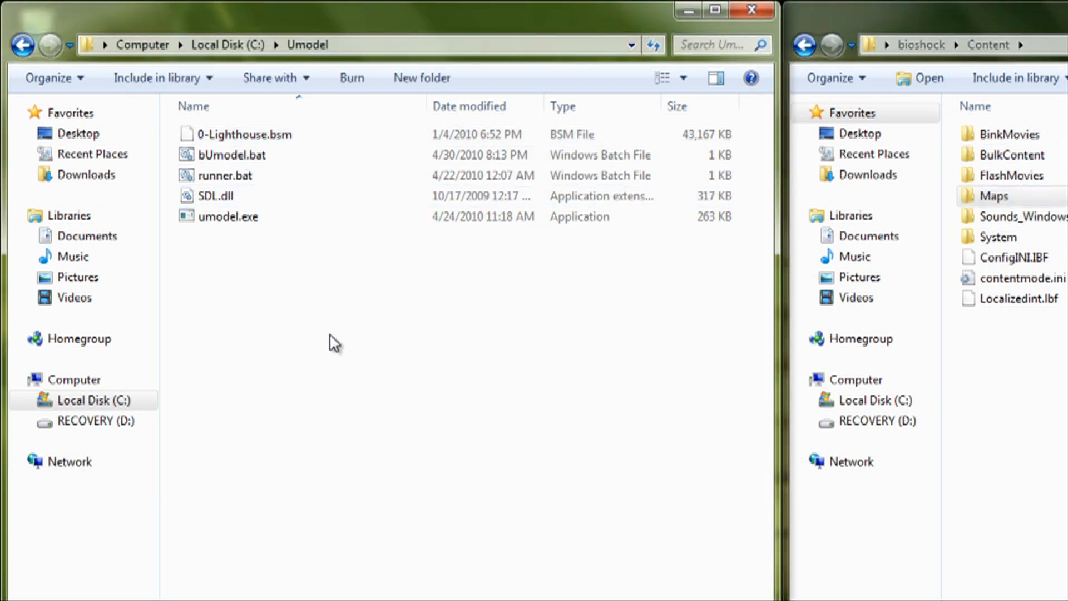
mouse_move(1022, 154)
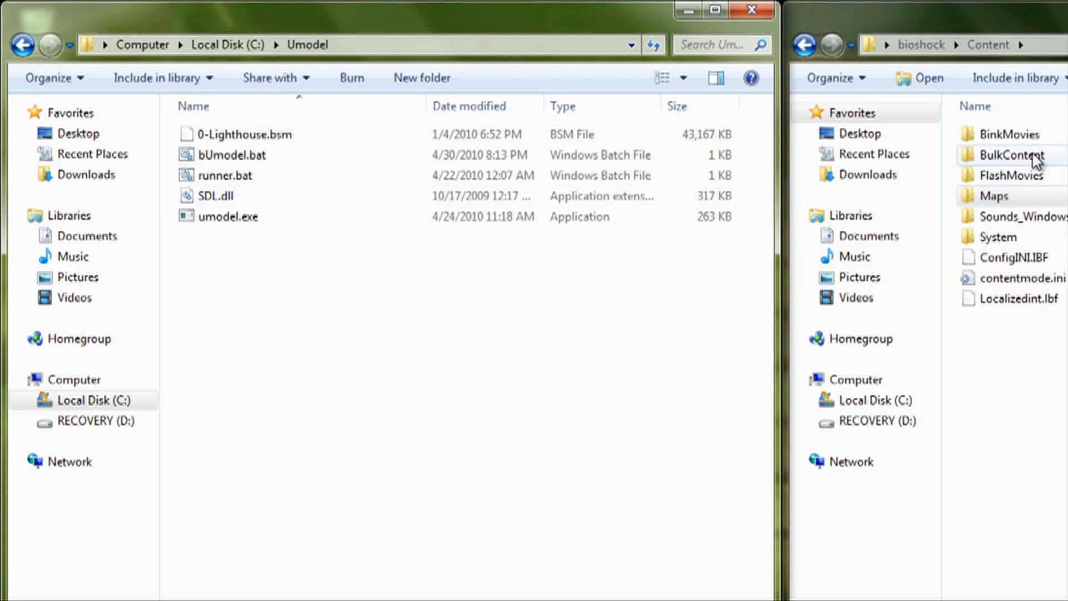
Copy 0-lighthouseLevel.blk, Catalog.bdc and DynamicBulkFileTextures.blk from BulkContent into Umodel.
double_click(1011, 155)
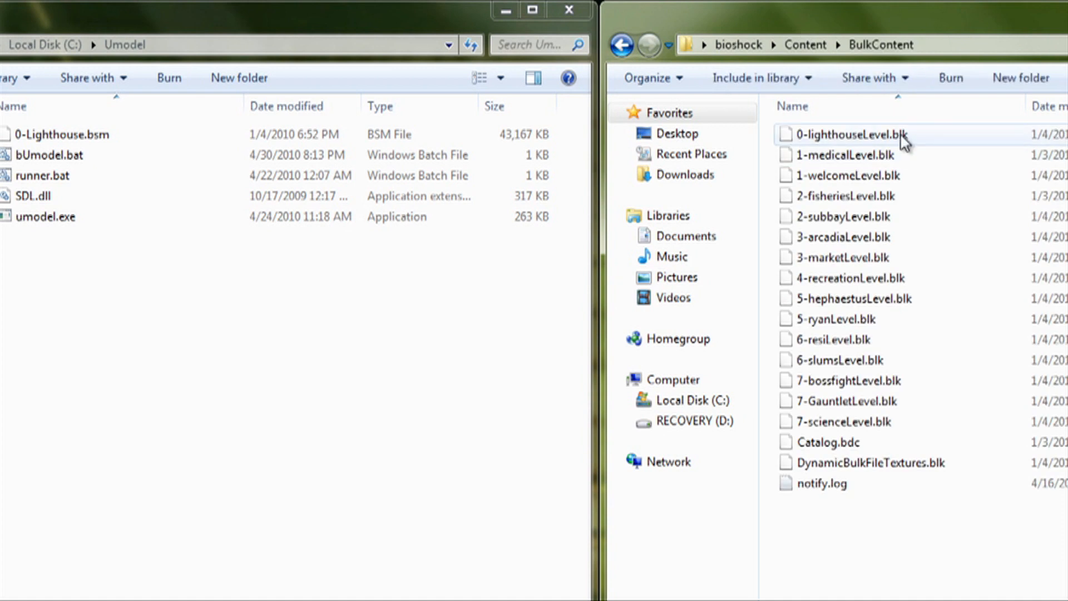
left_click(844, 134)
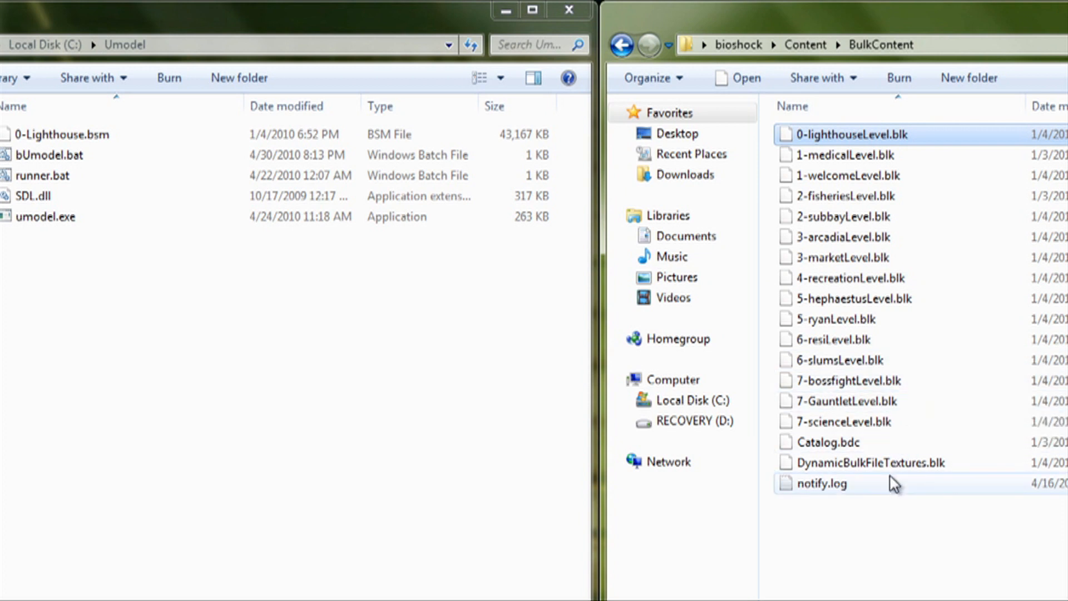
mouse_move(885, 468)
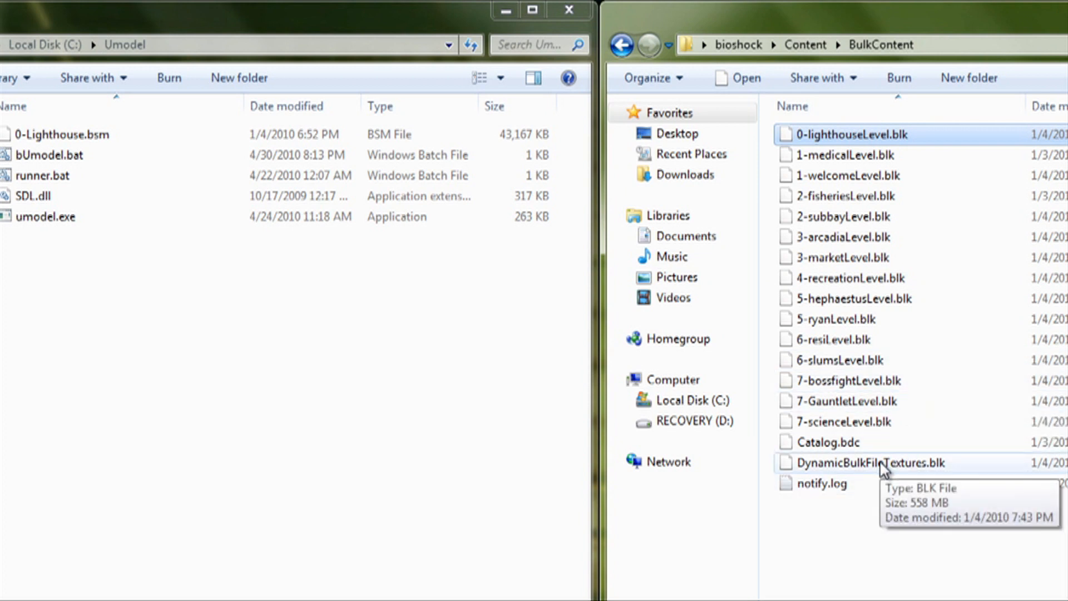
left_click(872, 463)
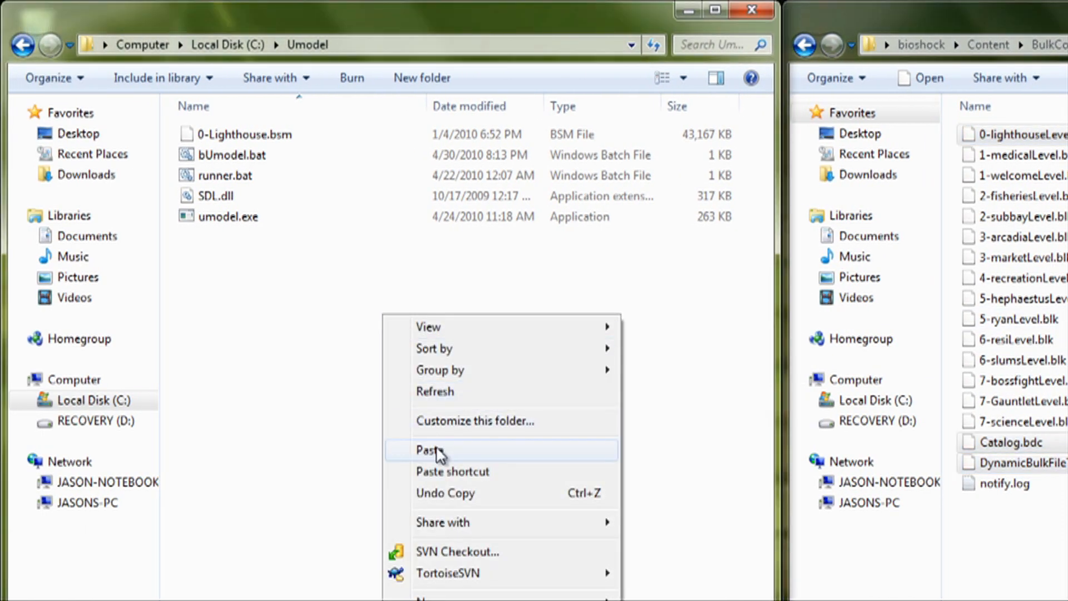
left_click(430, 449)
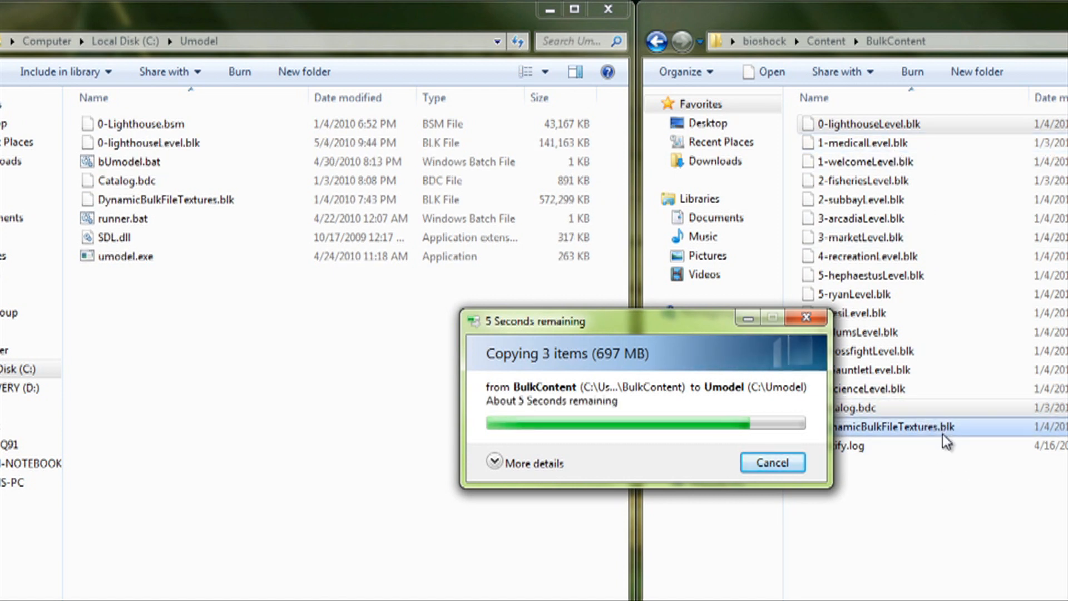
mouse_move(776, 397)
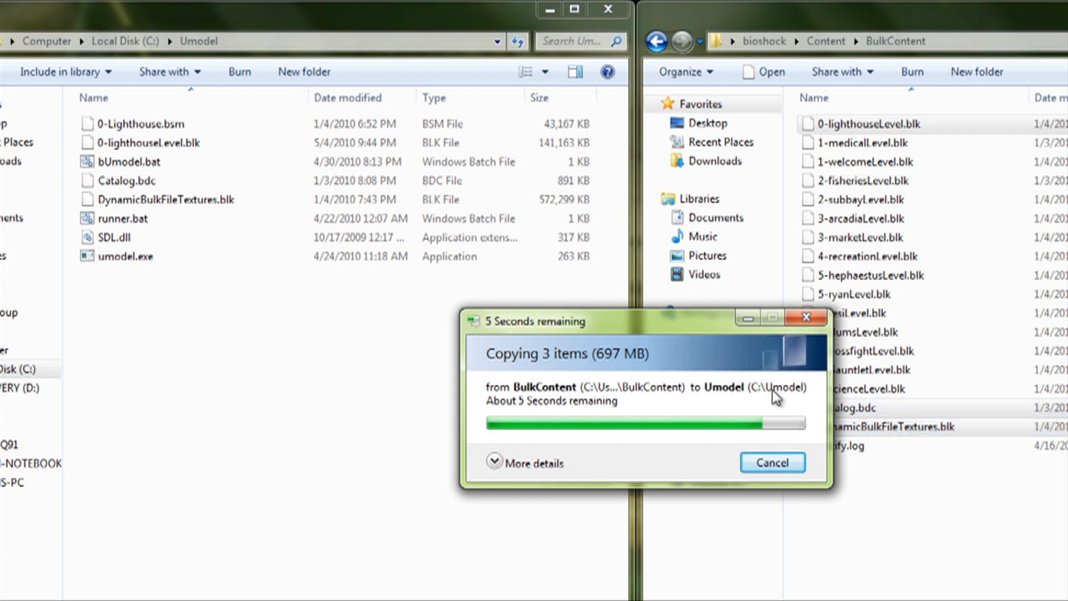
mouse_move(283, 346)
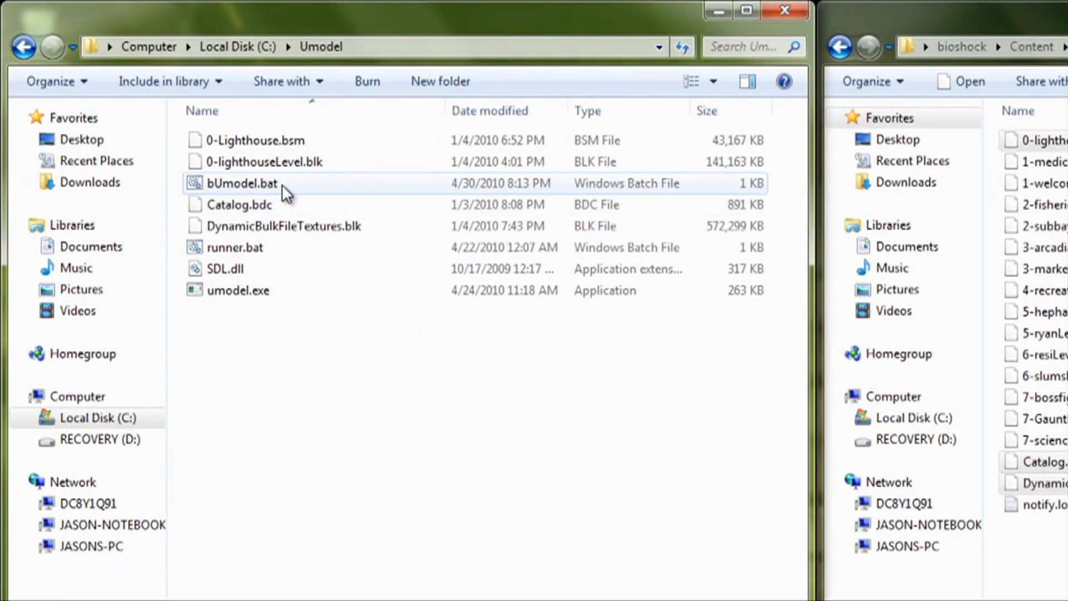
Run bUmodel.bat to extract 0-Lighthouse.bsm into a 0-Lighthouse folder.
double_click(242, 182)
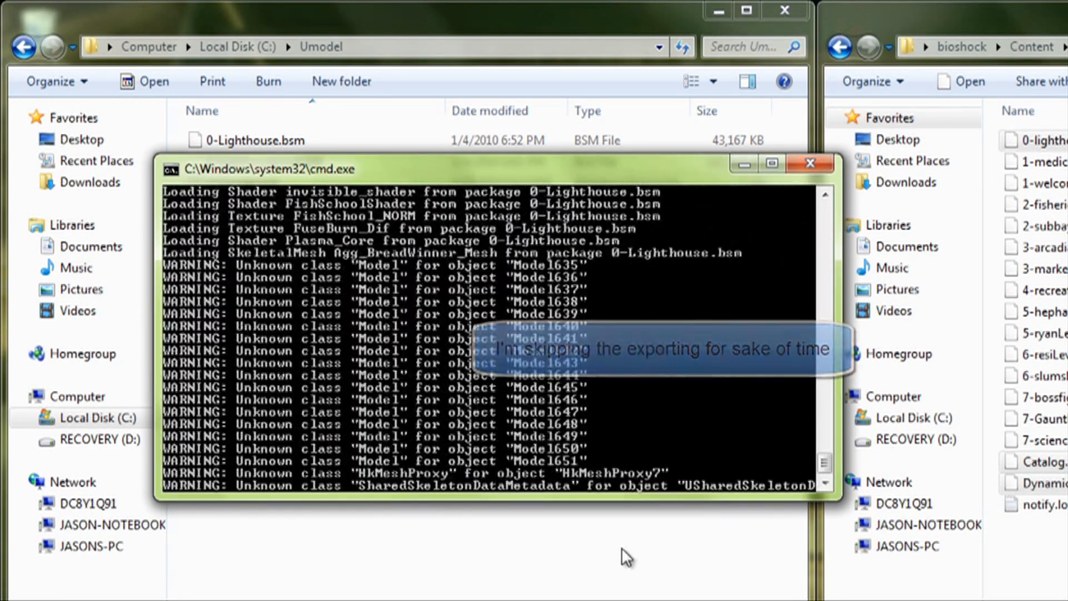
left_click(810, 164)
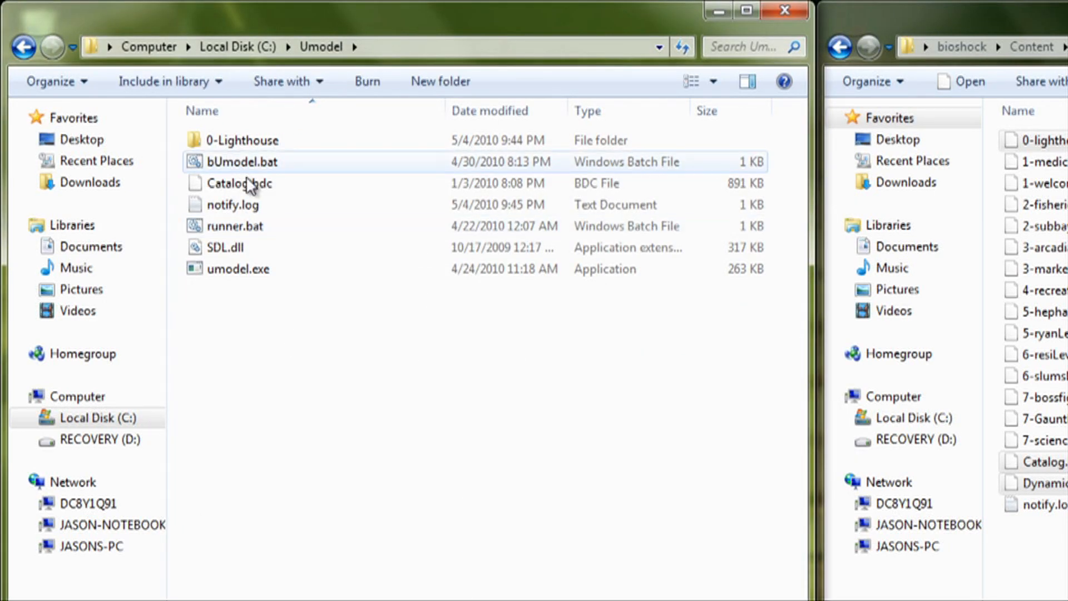
left_click(234, 205)
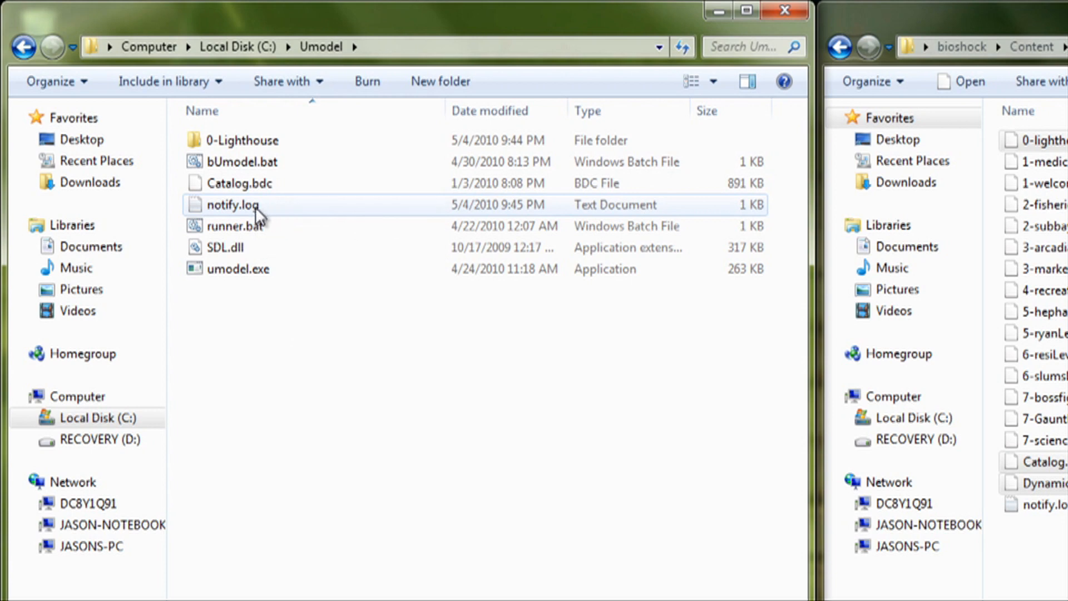
double_click(233, 205)
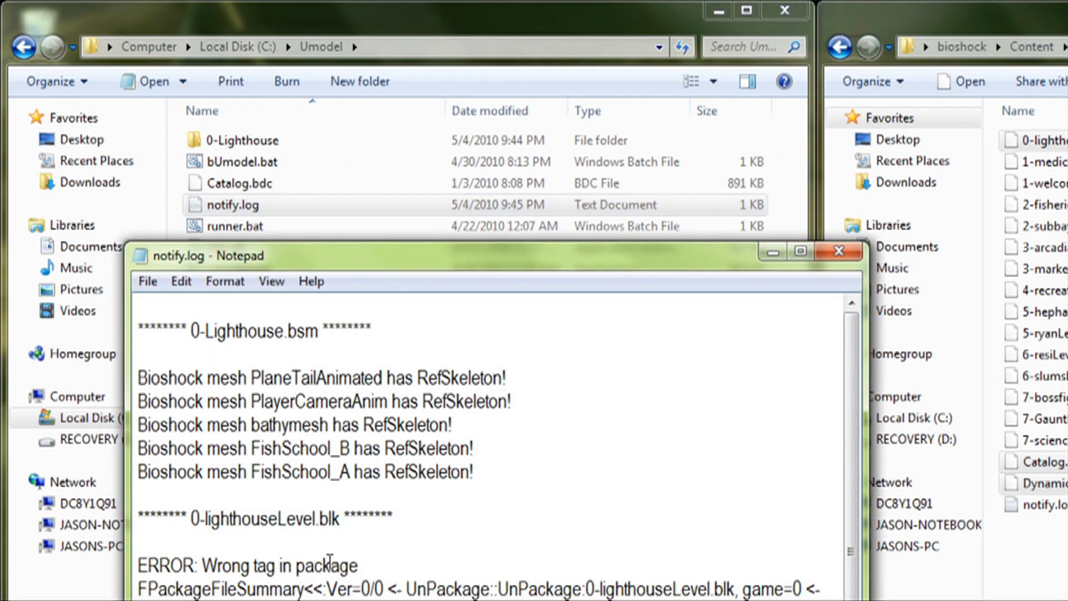
mouse_move(444, 327)
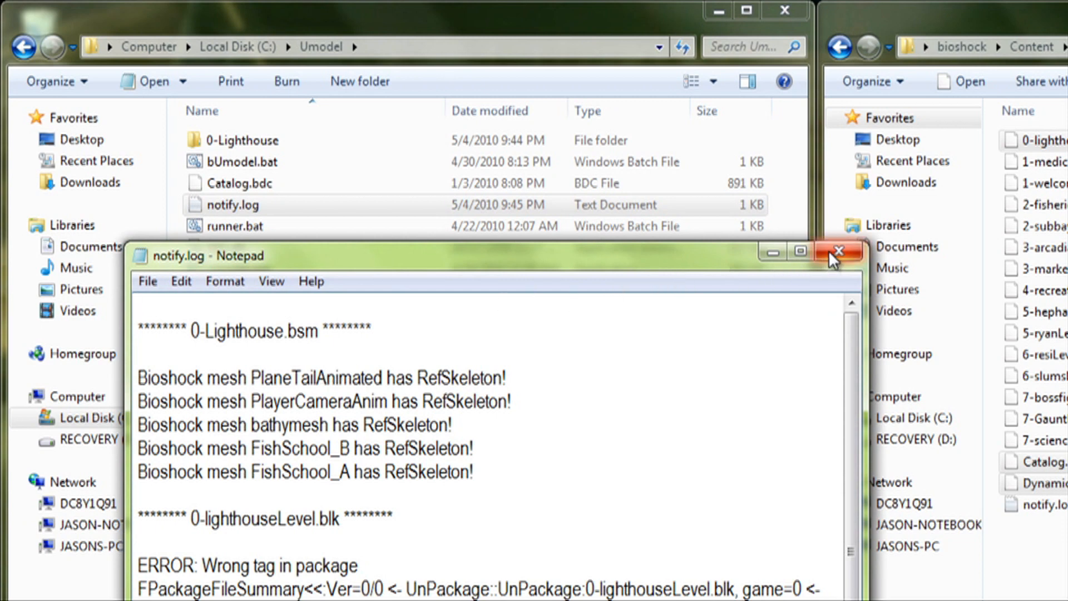
mouse_move(838, 252)
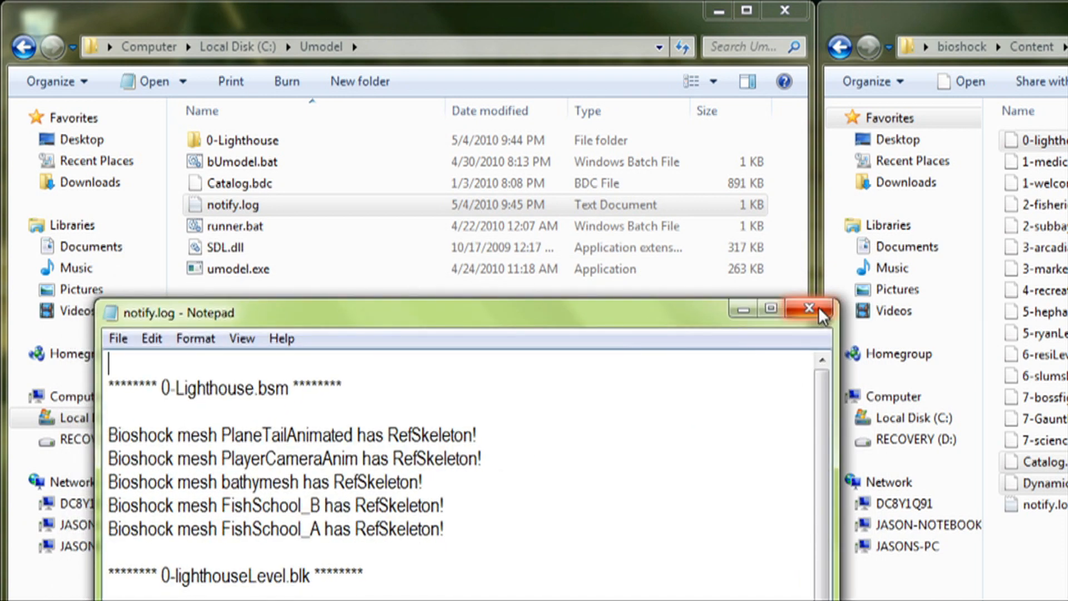
mouse_move(809, 308)
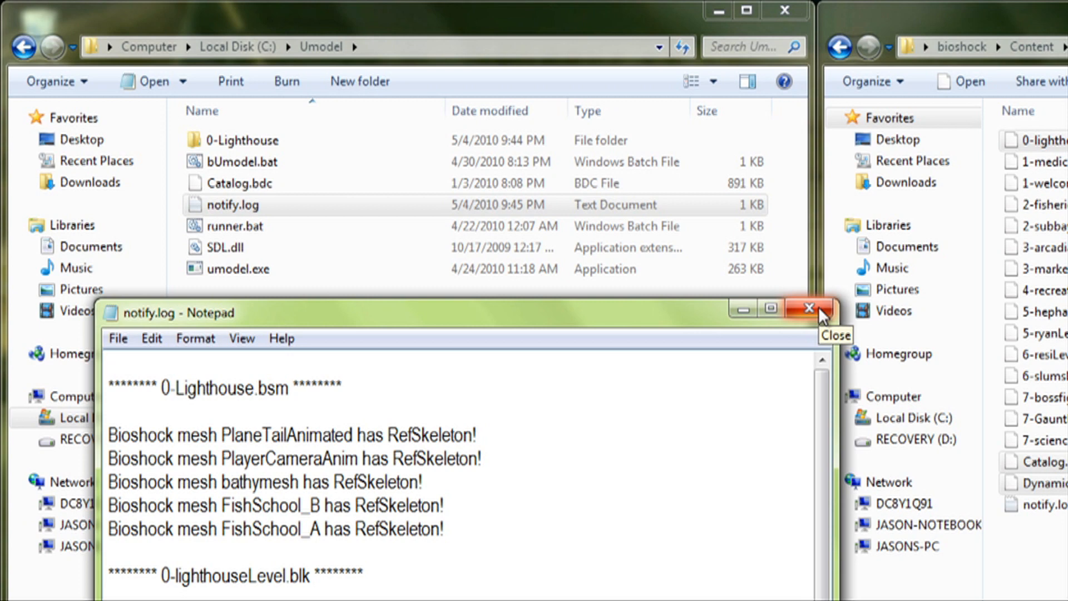
left_click(810, 308)
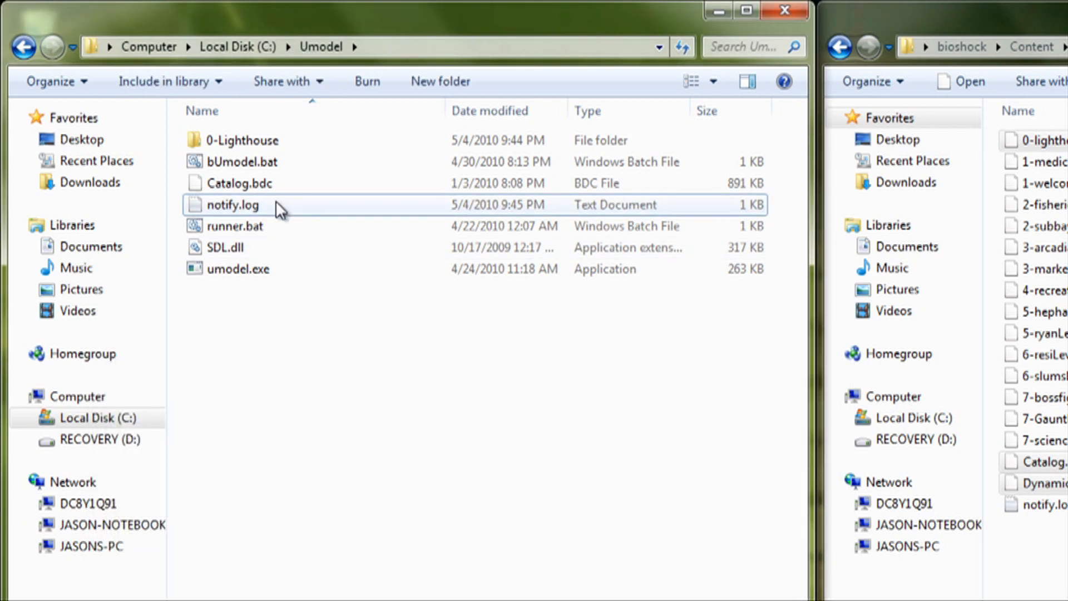
Delete notify.log from the Umodel folder.
left_click(231, 205)
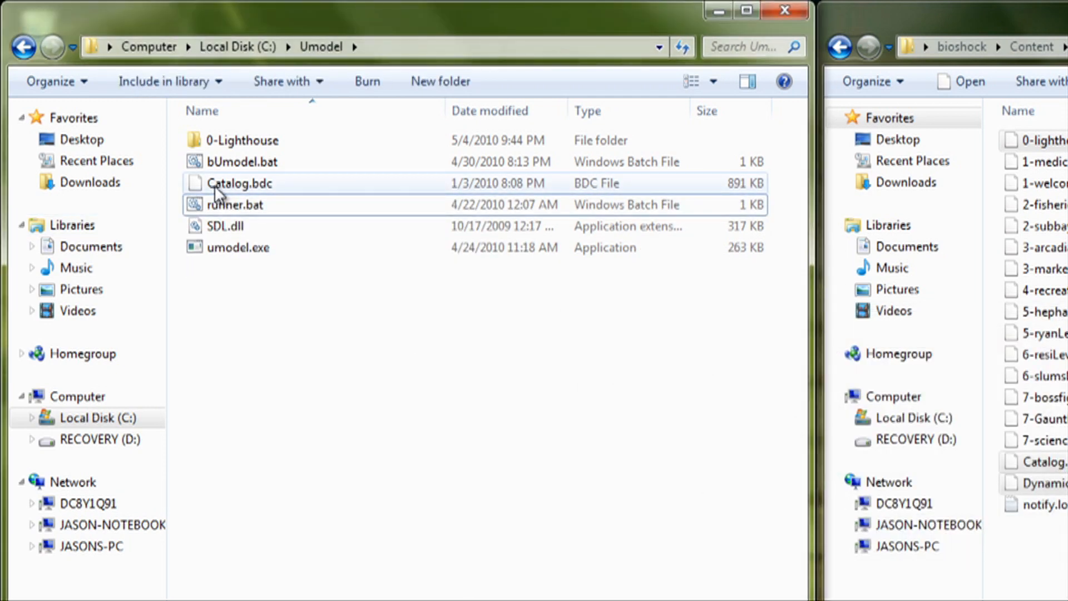
mouse_move(299, 198)
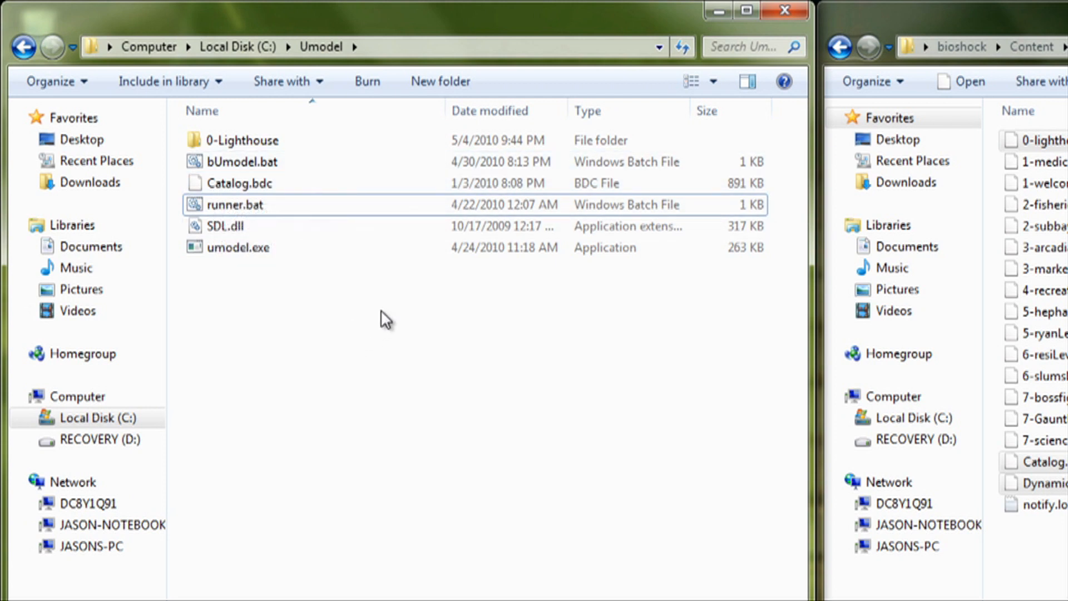
mouse_move(361, 317)
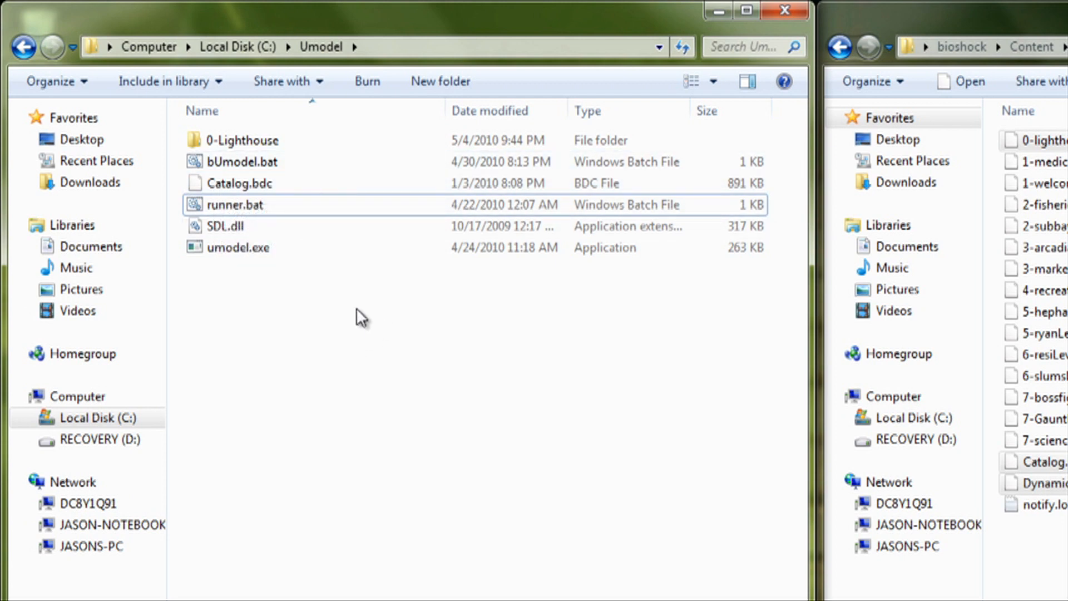
mouse_move(445, 318)
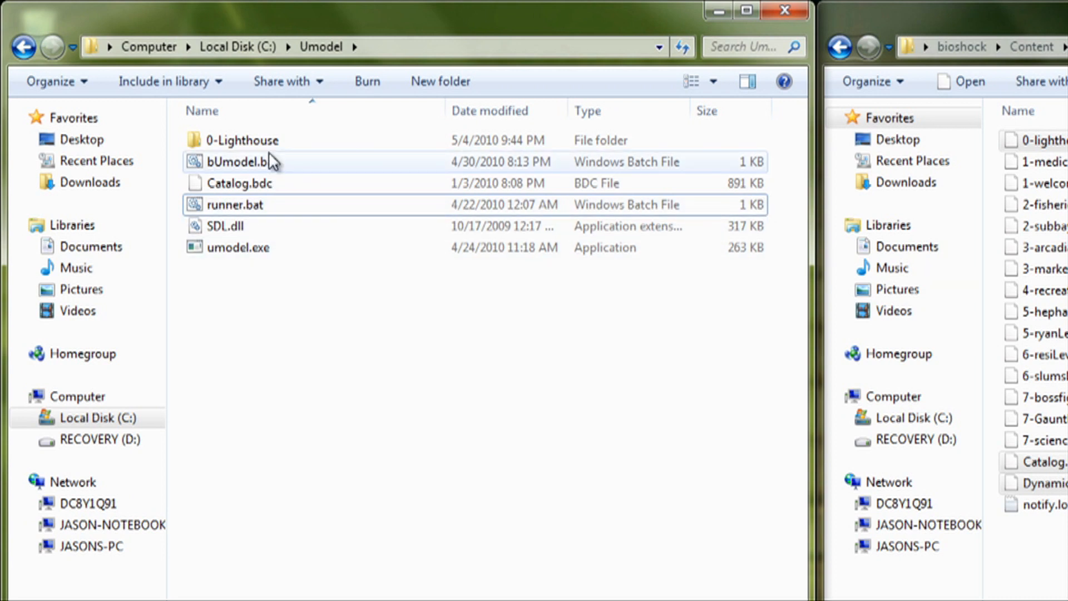
Browse the 0-Lighthouse export's SkeletalMesh and StaticMesh .psk folders, then return to 0-Lighthouse.
double_click(243, 140)
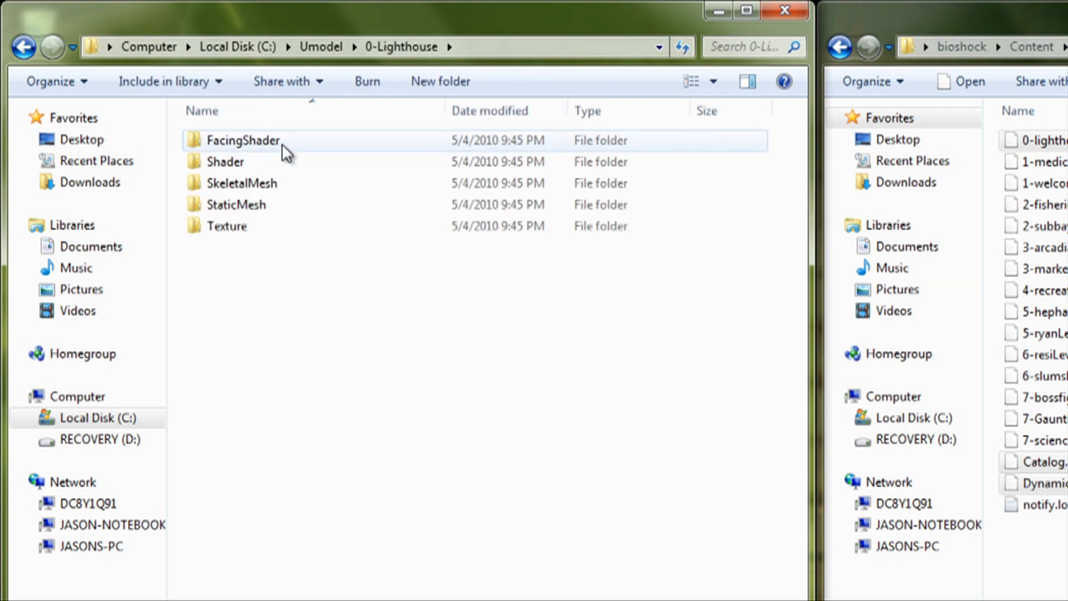
left_click(243, 183)
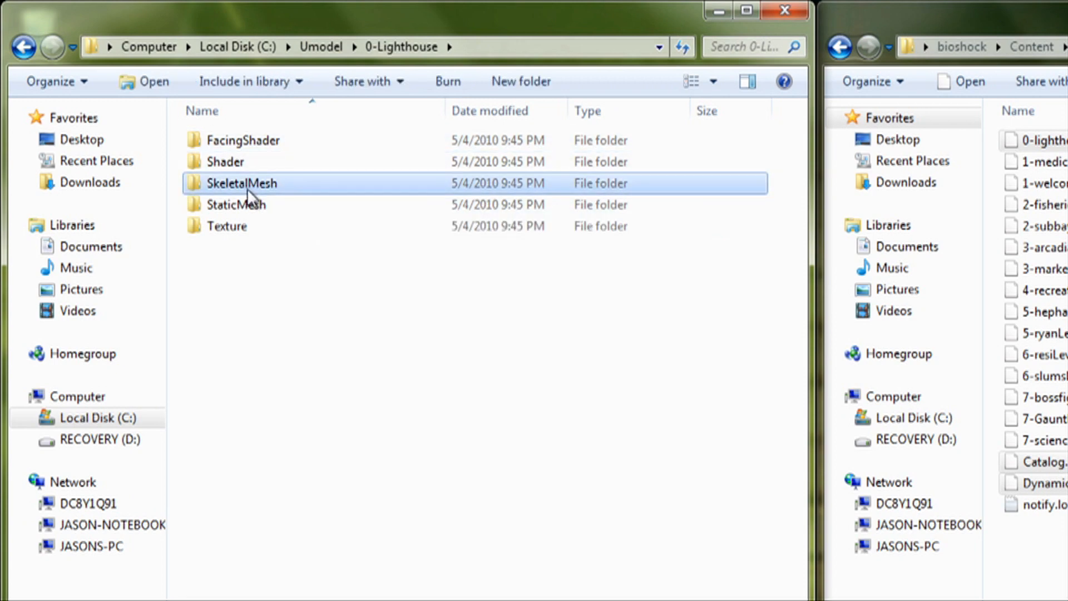
mouse_move(272, 192)
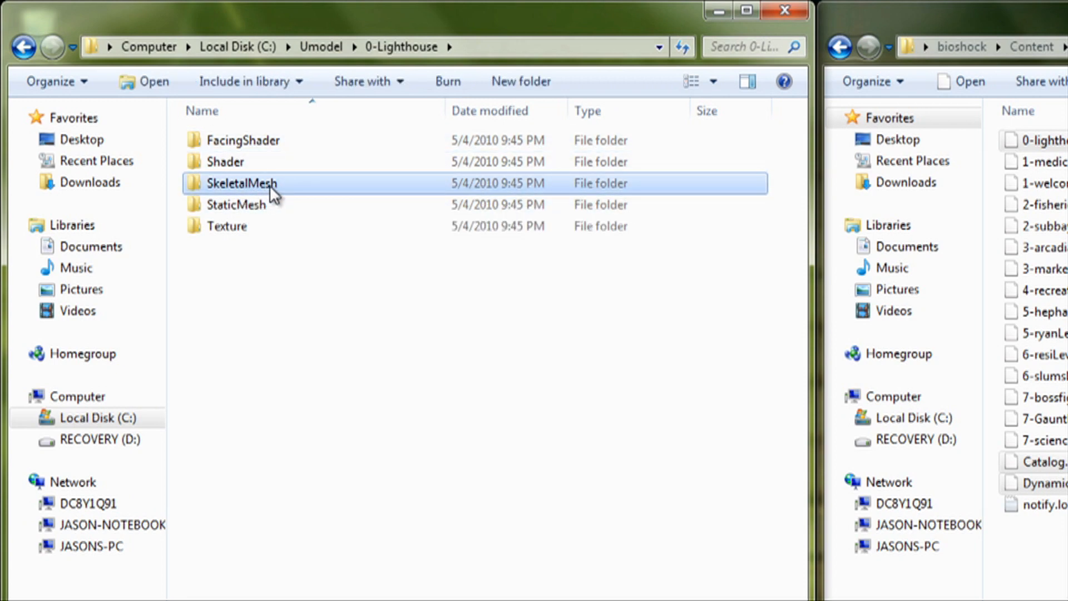
double_click(242, 183)
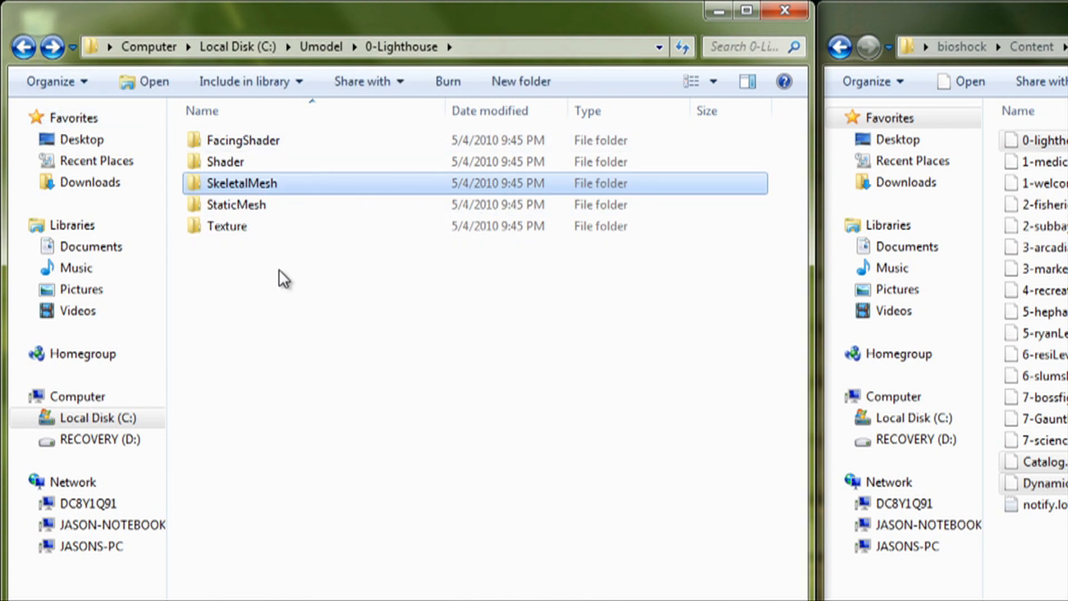
double_click(235, 205)
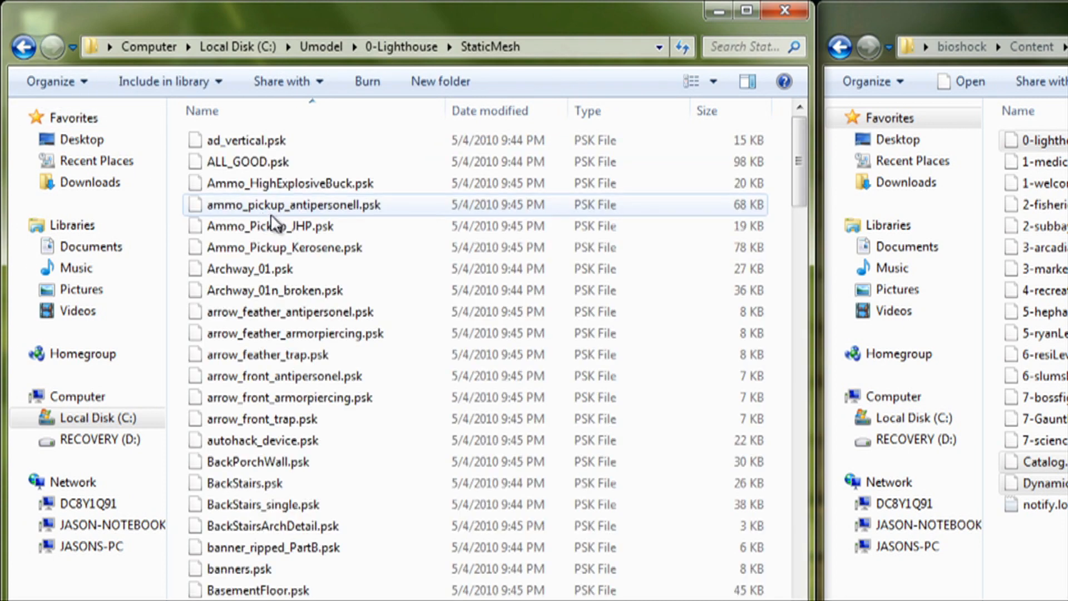
left_click(263, 504)
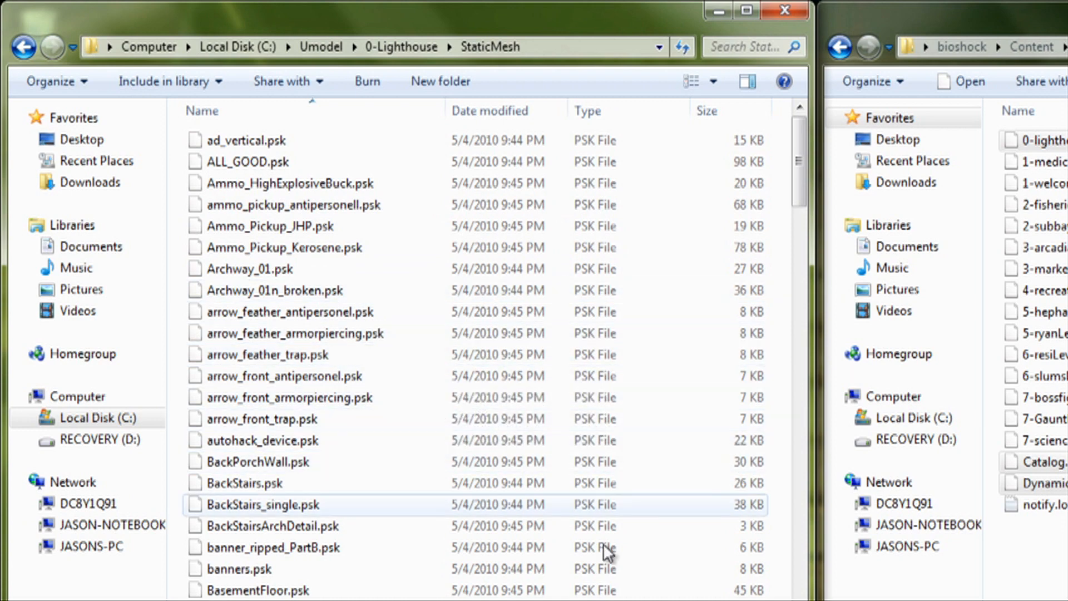
mouse_move(415, 547)
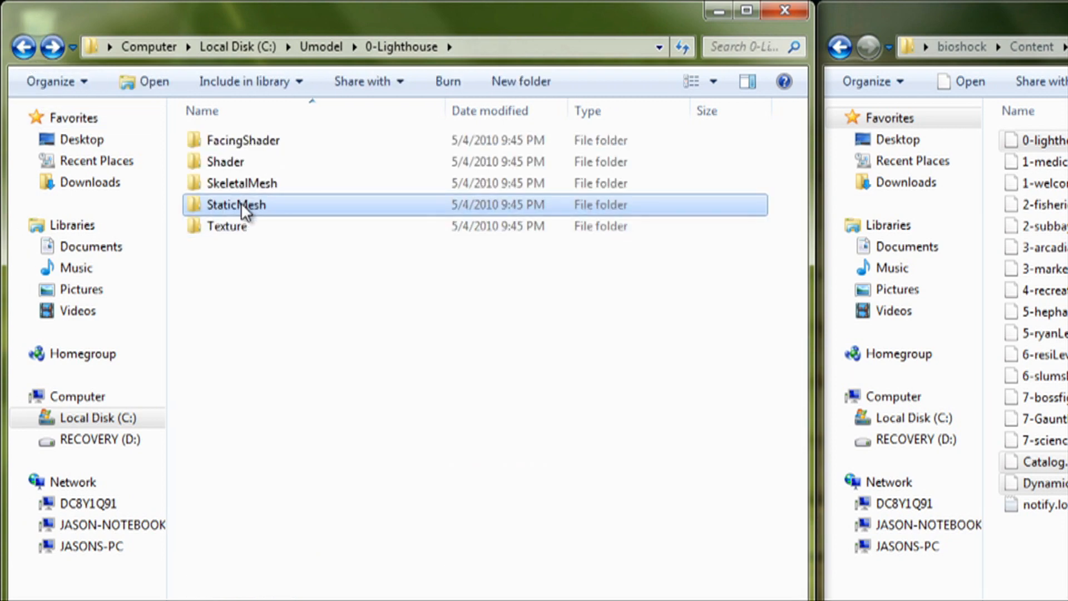
mouse_move(248, 212)
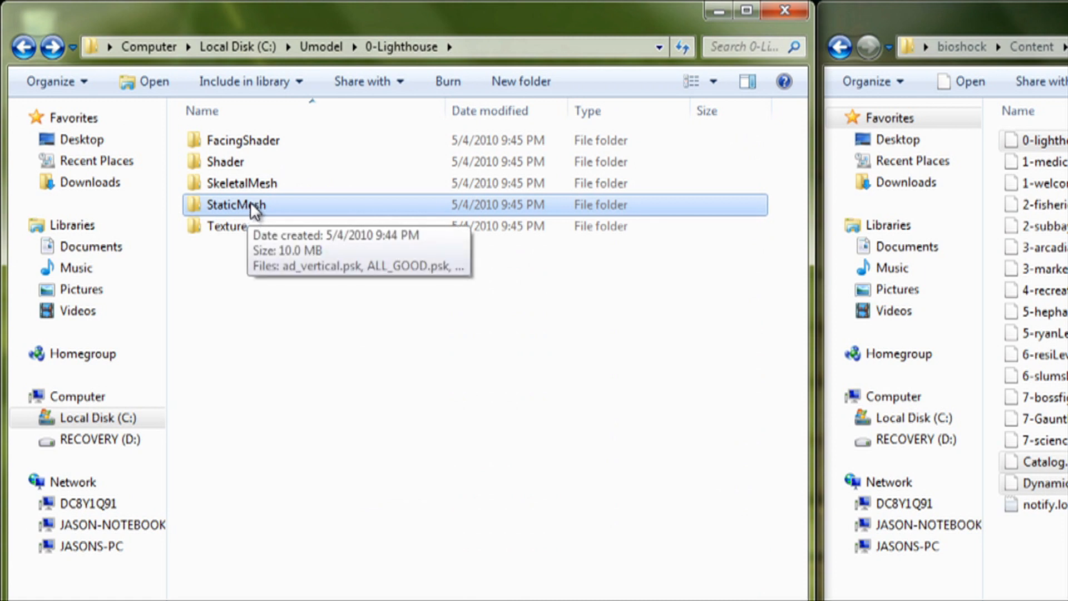
left_click(244, 182)
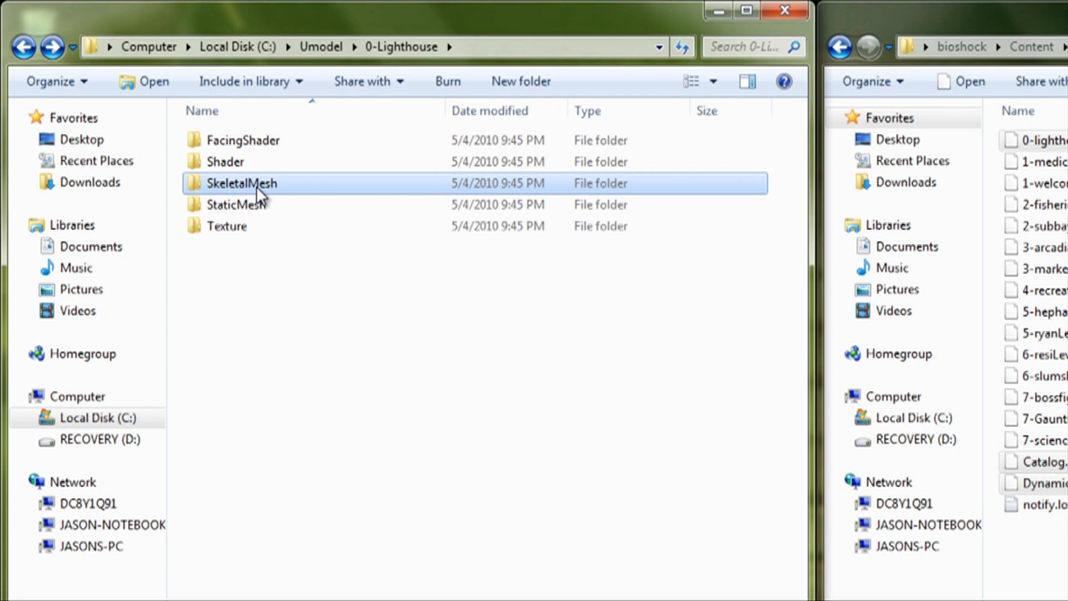
mouse_move(265, 242)
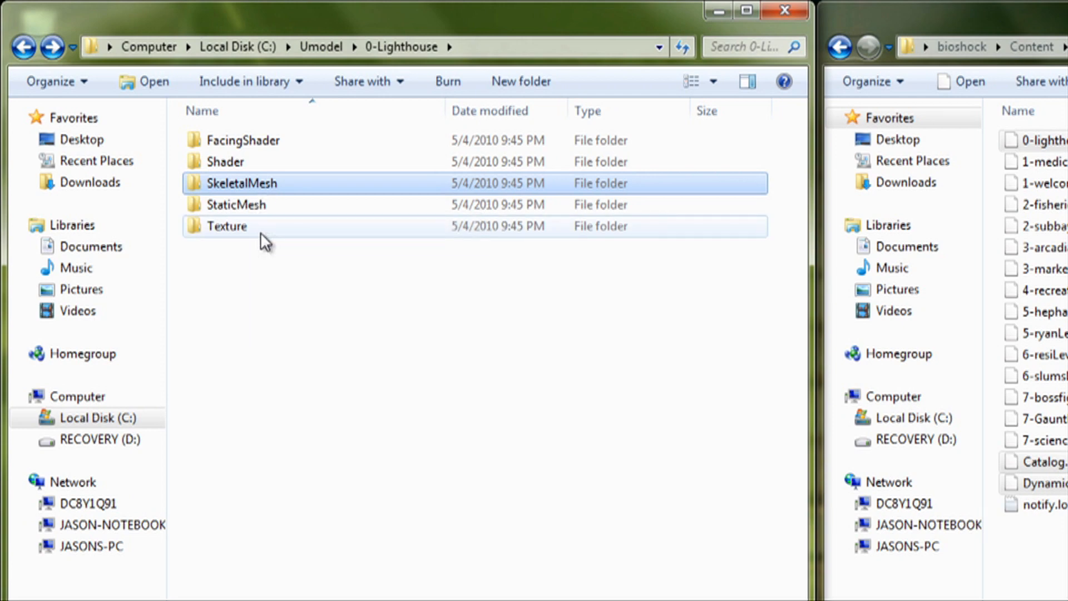
Browse the Texture folder's TGA thumbnails and select _diffuseInterior.tga.
double_click(226, 226)
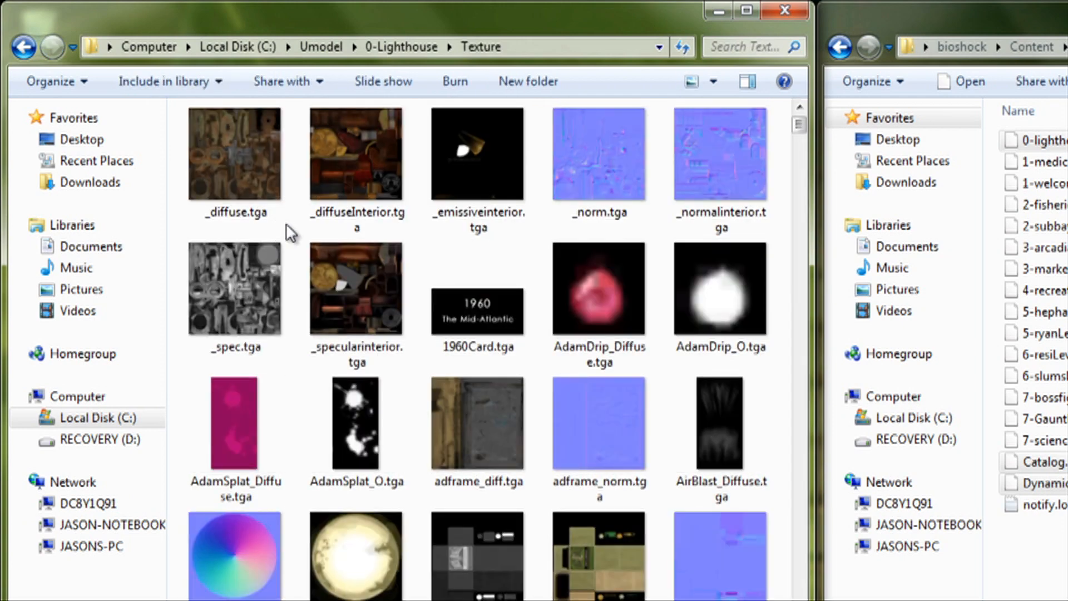
left_click(356, 290)
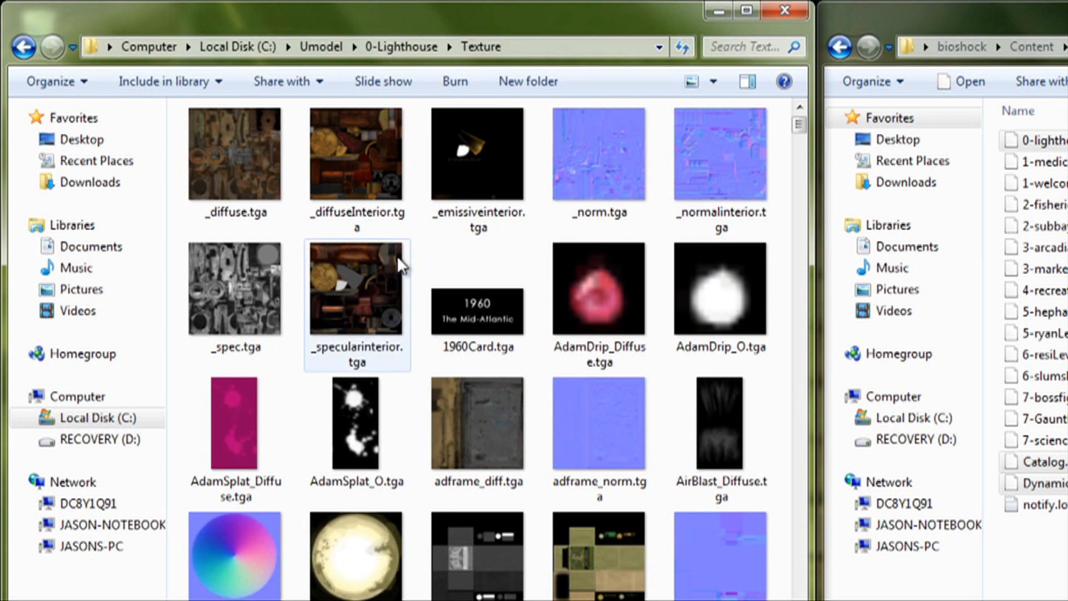
mouse_move(365, 153)
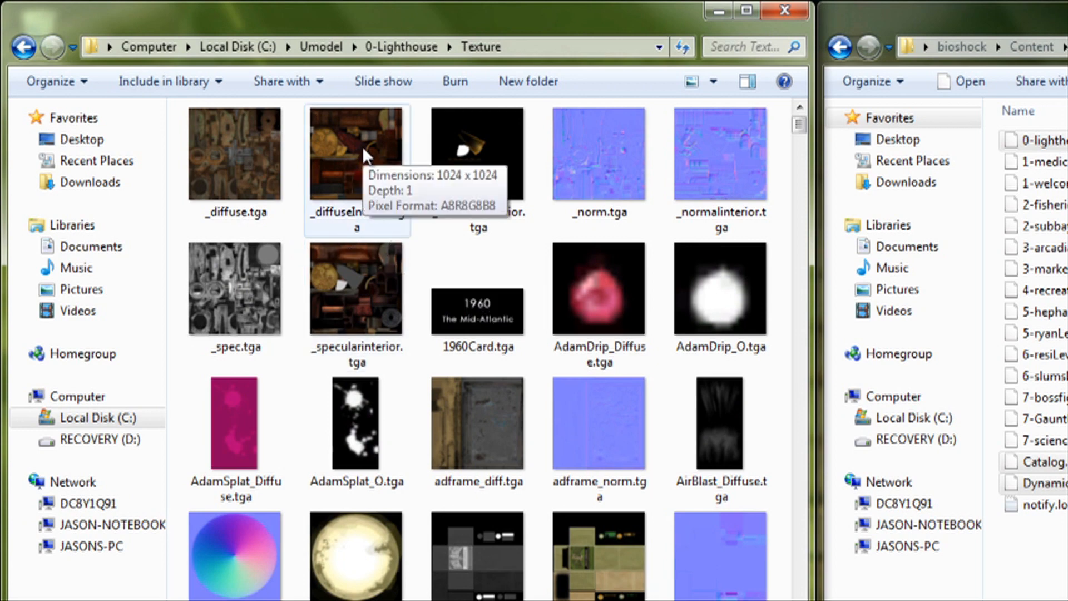
scroll("down", 3)
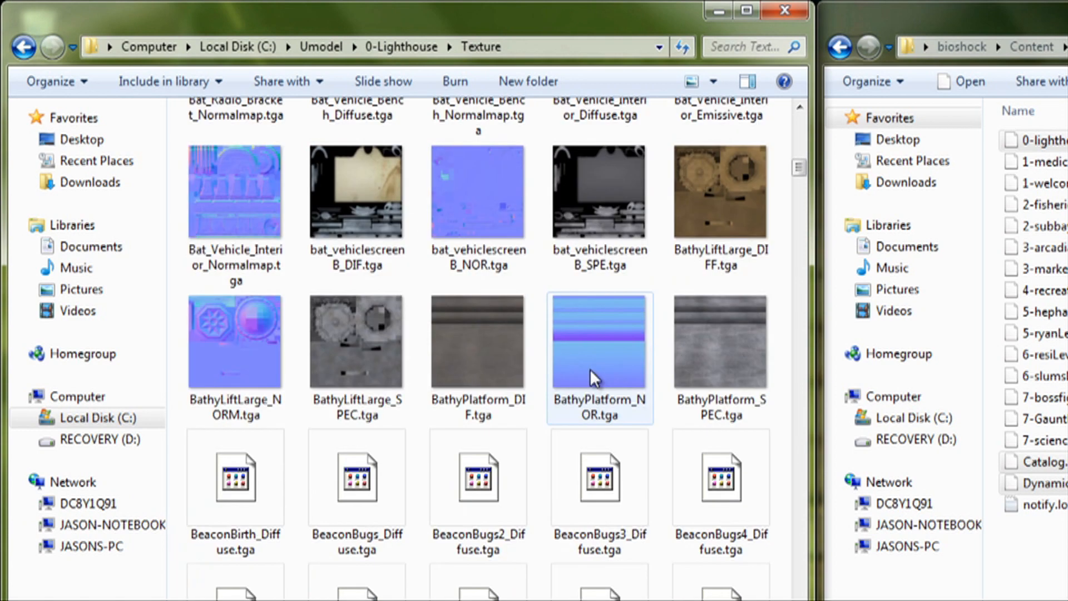
scroll("down", 3)
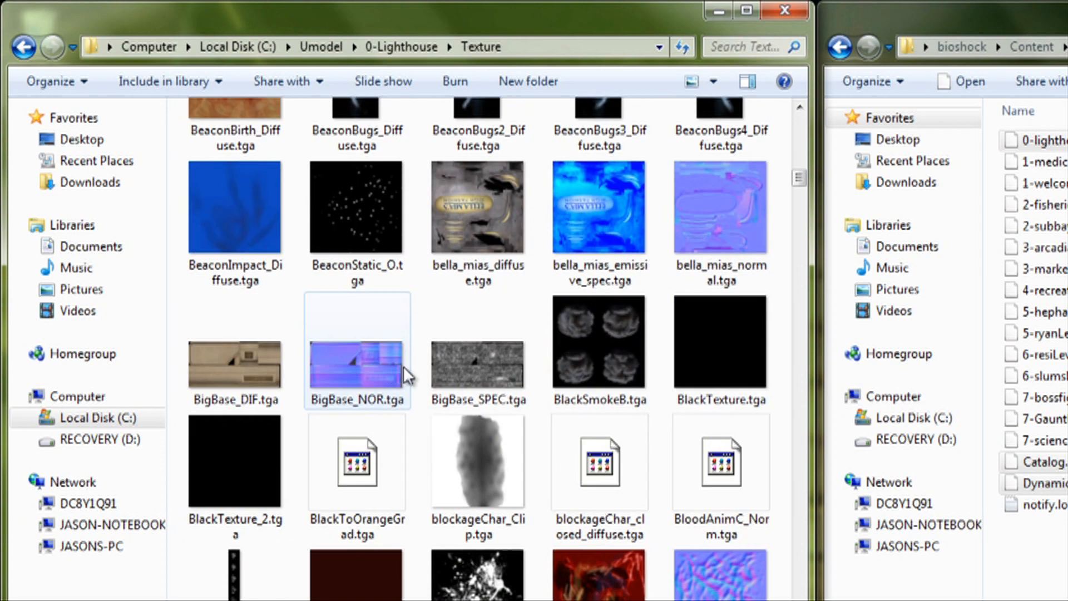
scroll("up", 3)
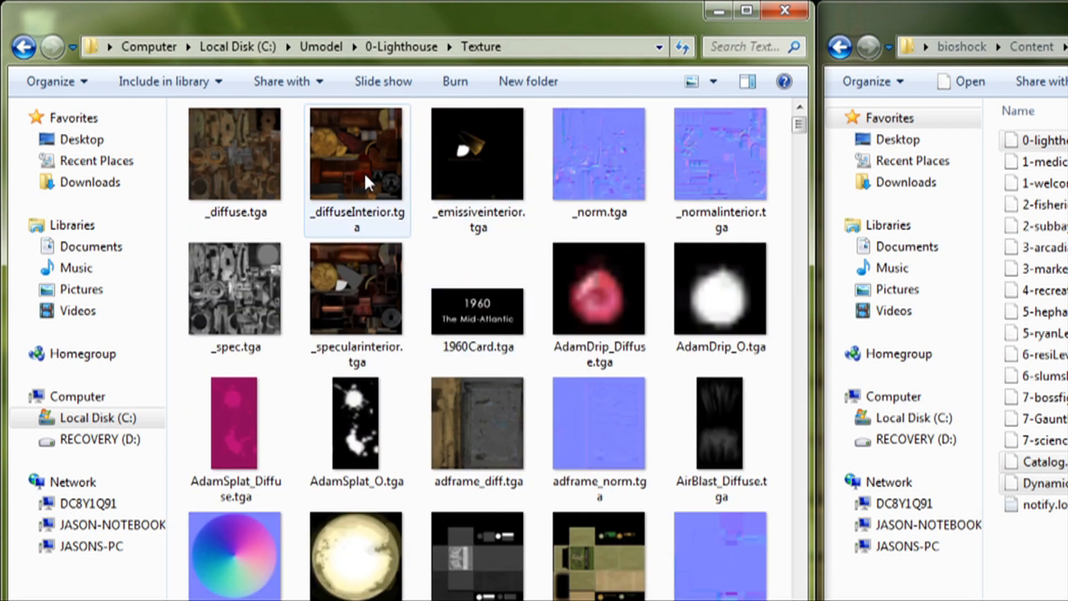
left_click(356, 152)
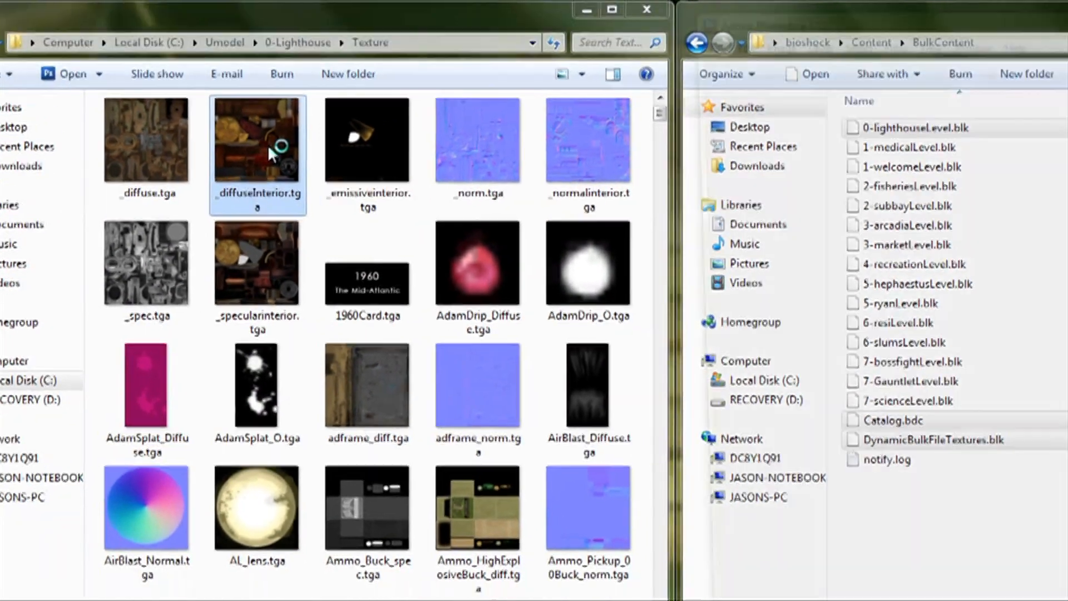
Open _diffuseInterior.tga in Photoshop CS3 Extended.
double_click(257, 136)
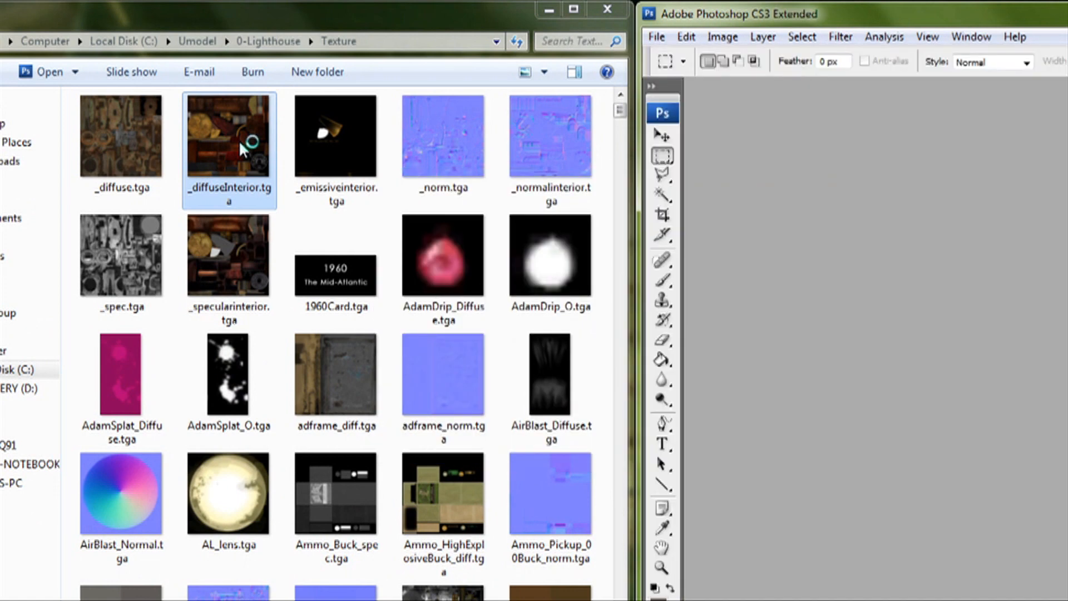
double_click(230, 134)
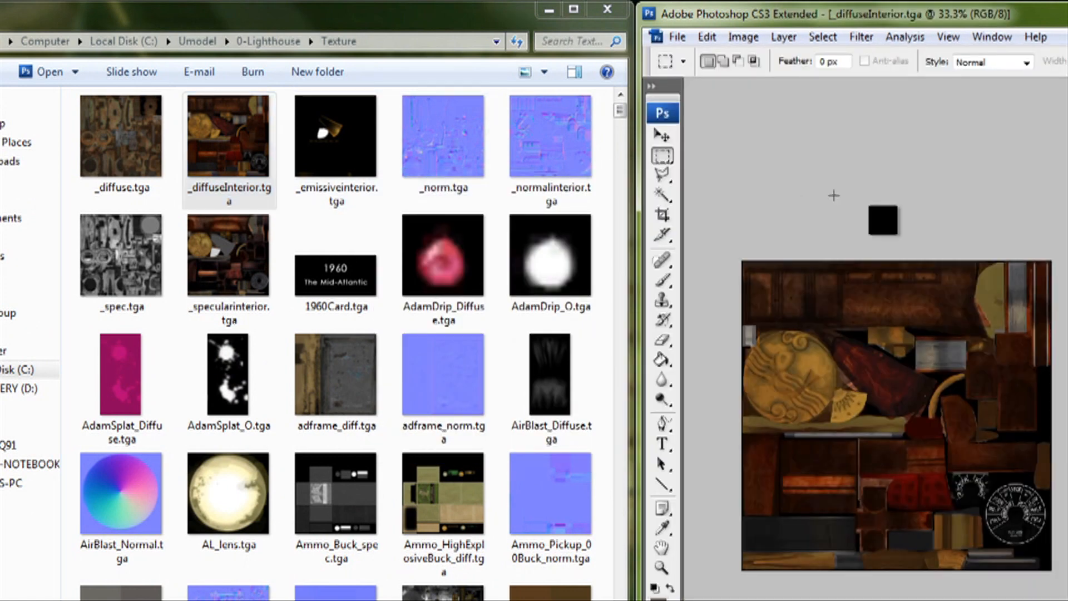